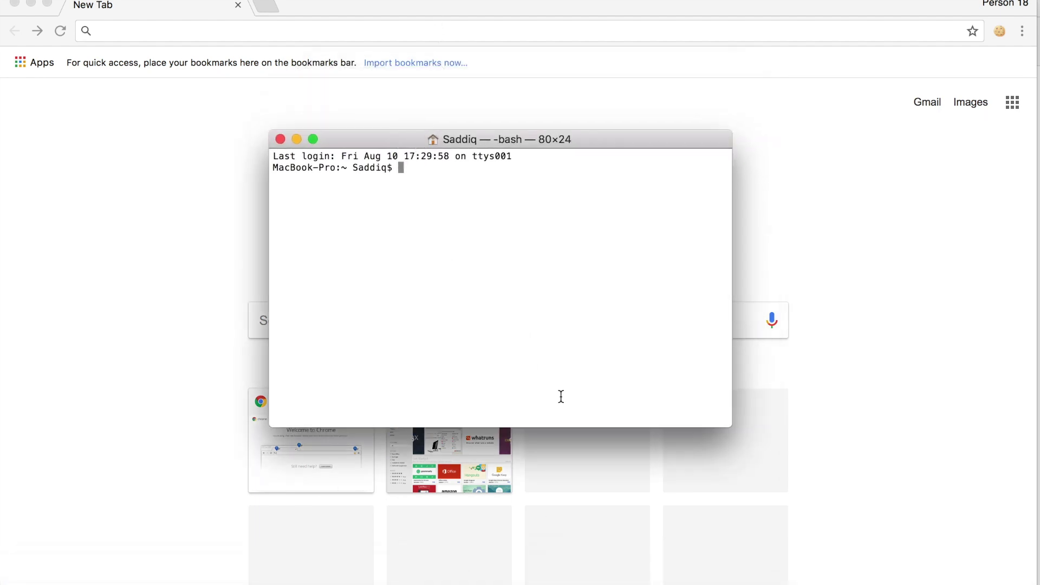
mouse_move(659, 502)
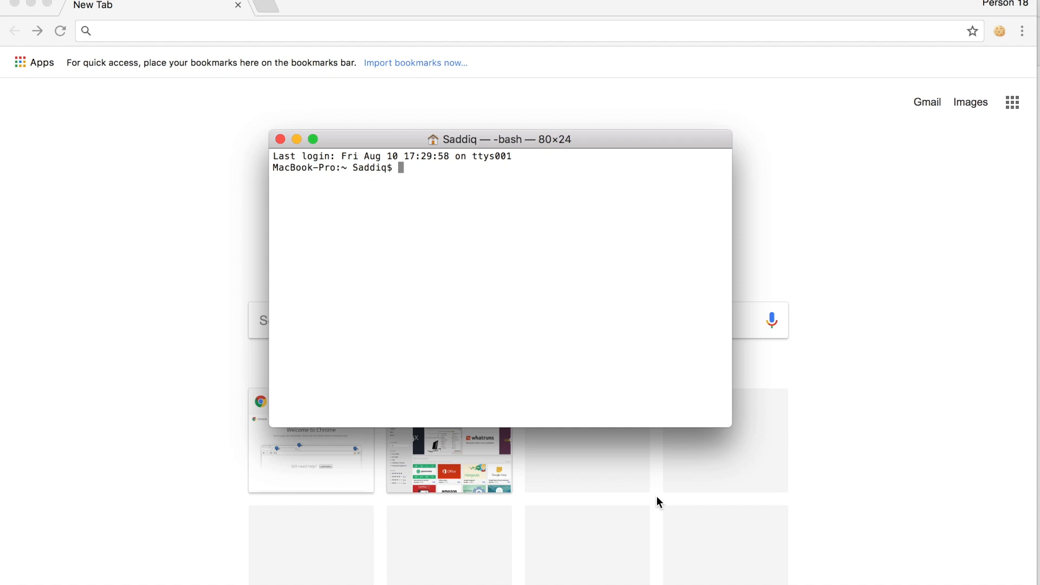
mouse_move(466, 568)
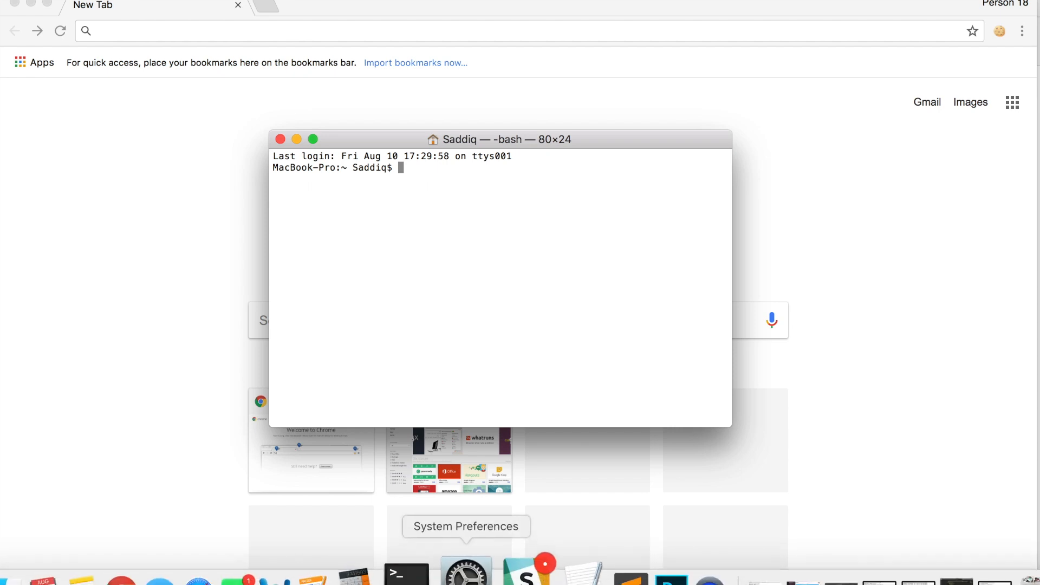
mouse_move(568, 300)
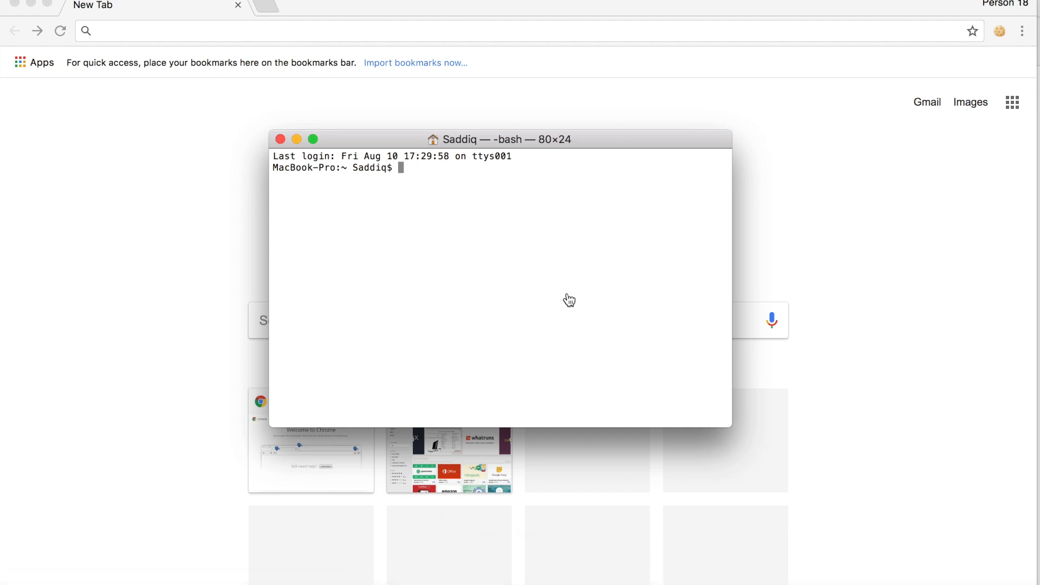
mouse_move(490, 142)
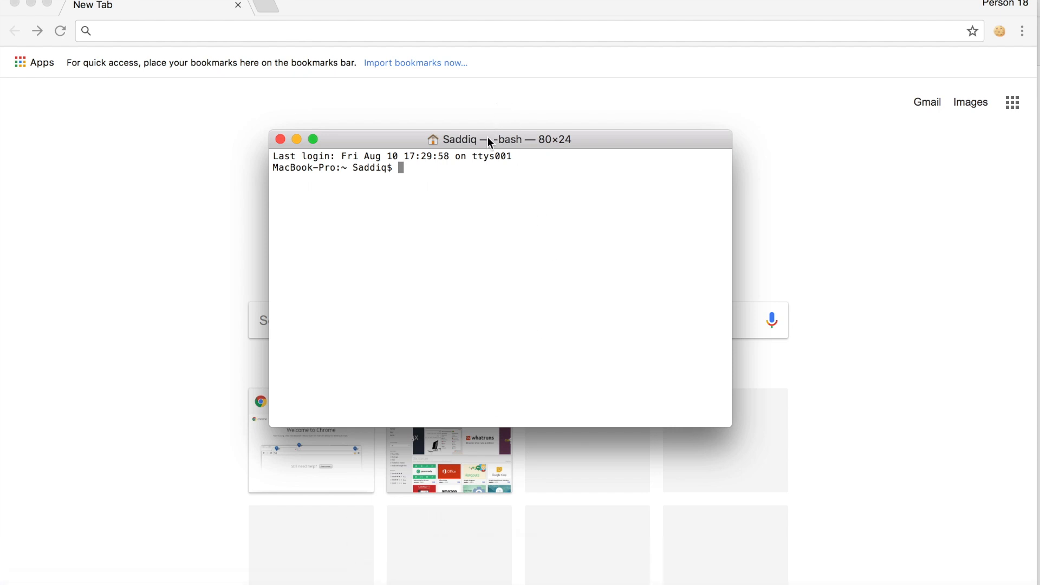
mouse_move(488, 147)
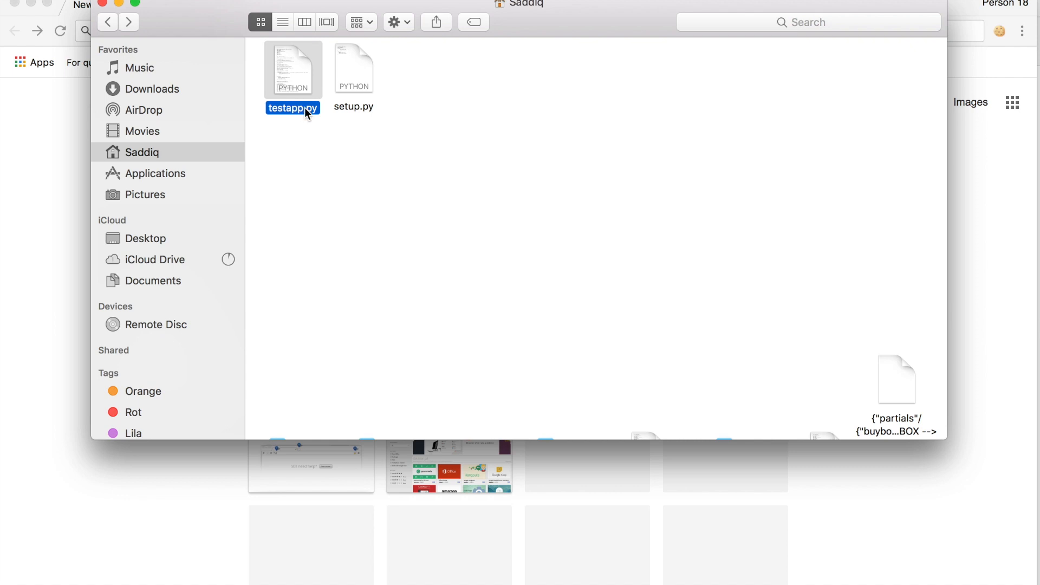
mouse_move(325, 155)
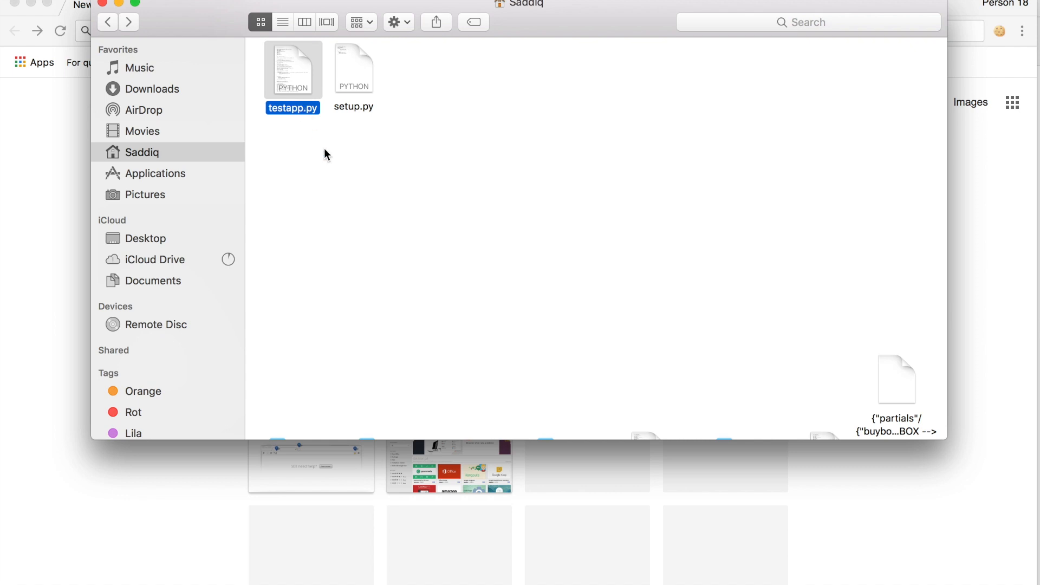
mouse_move(668, 567)
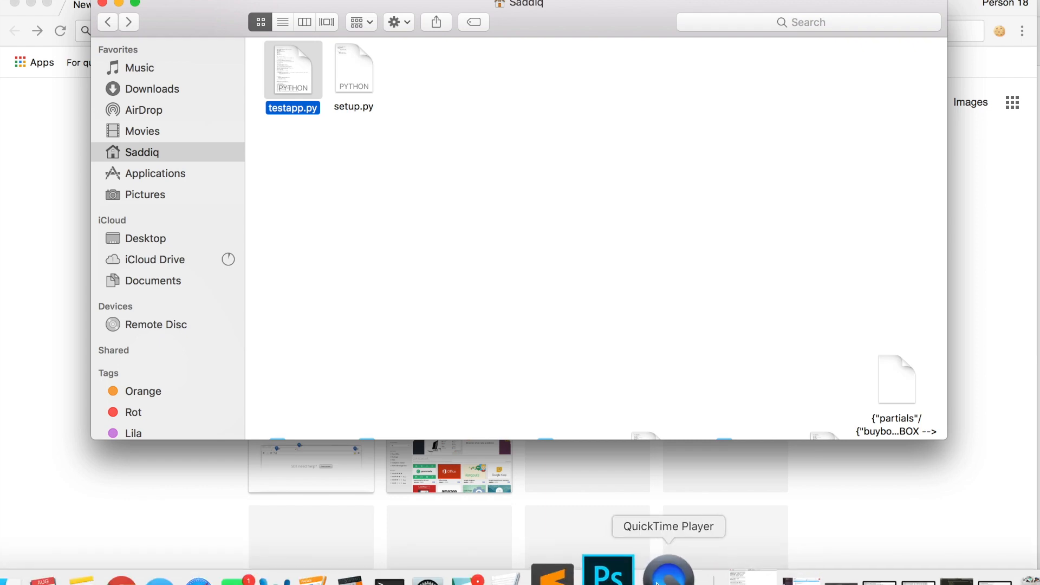
Scroll through testapp.py's code, then open setup.py with Sublime Text.
double_click(292, 69)
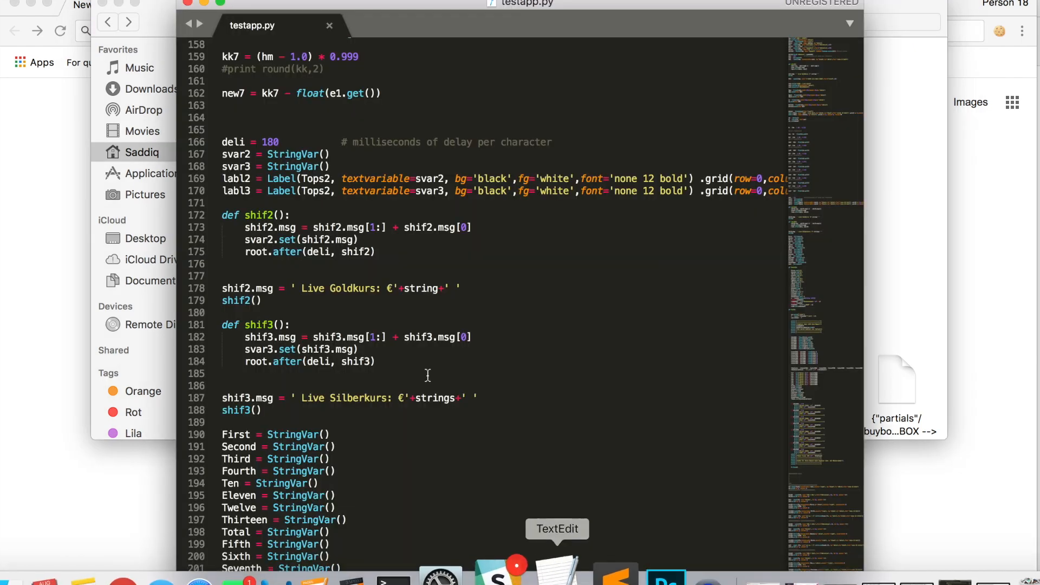
scroll("down", 3)
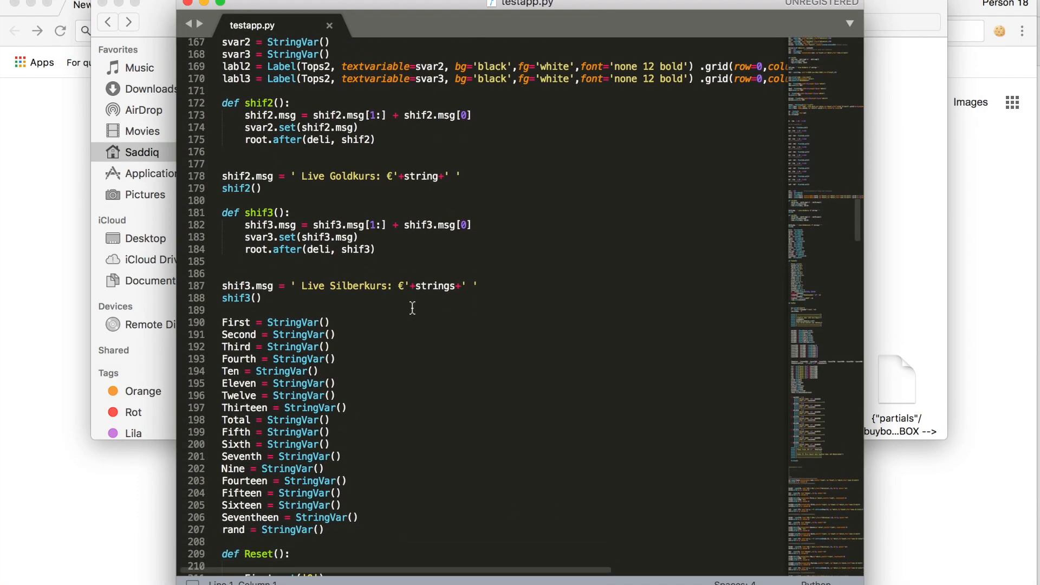
scroll("down", 3)
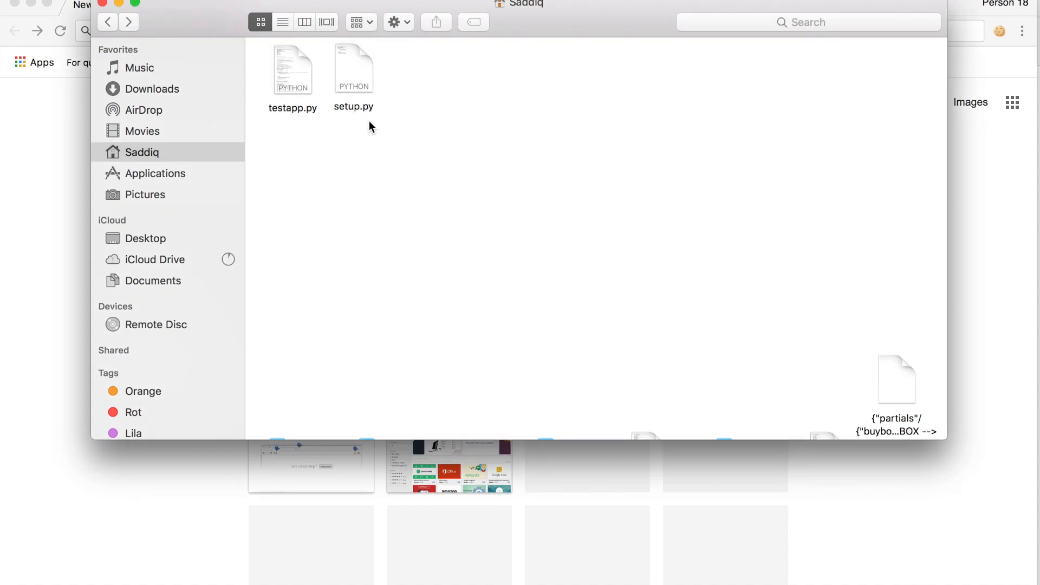
mouse_move(358, 116)
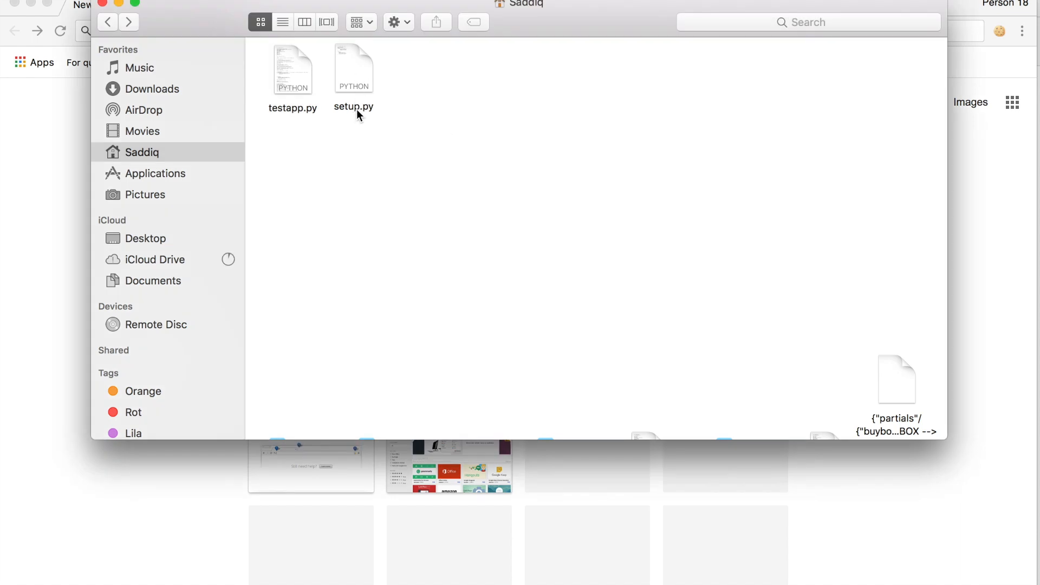
right_click(354, 68)
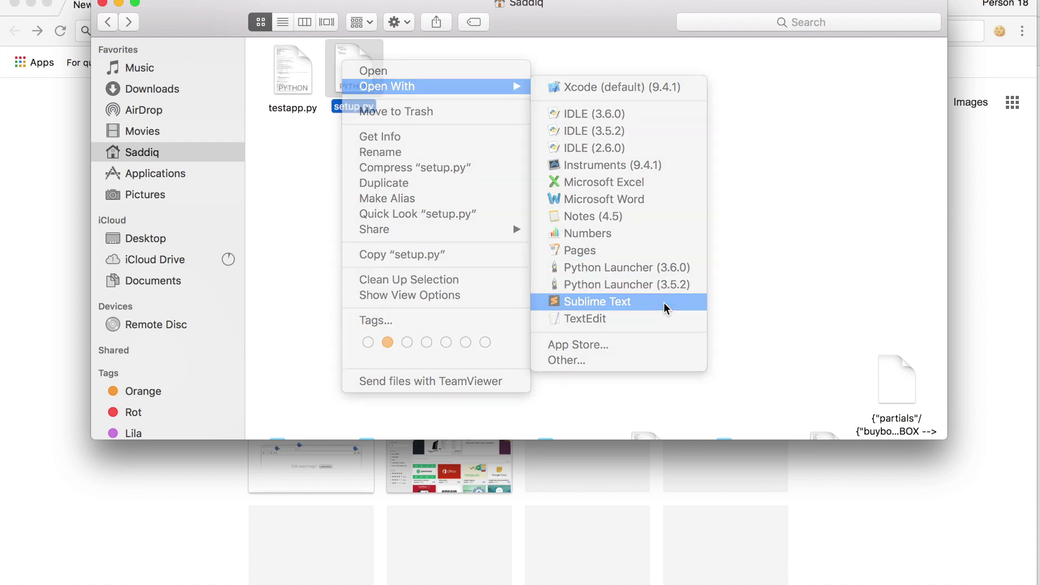
left_click(594, 301)
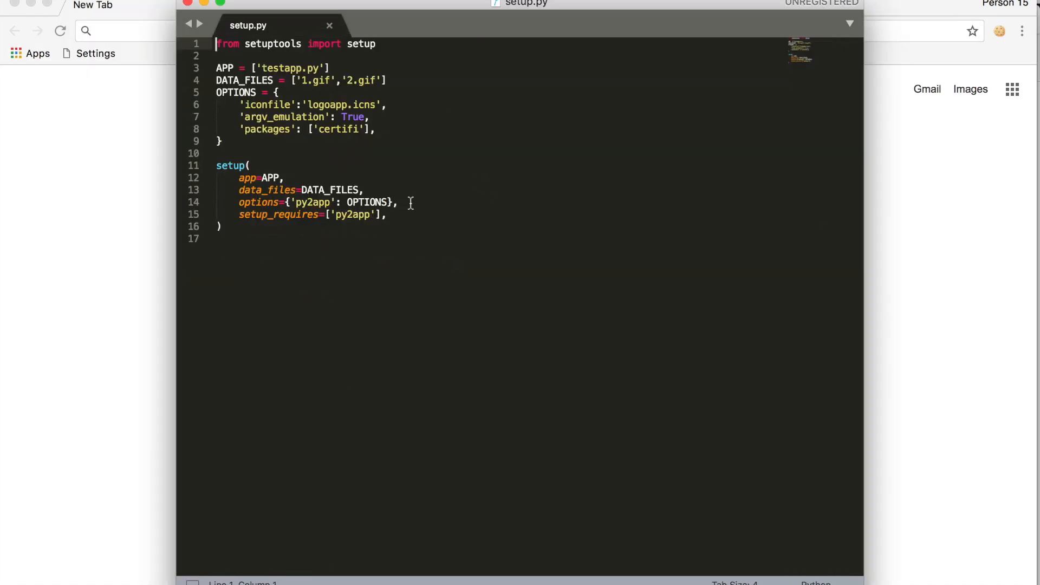
mouse_move(393, 117)
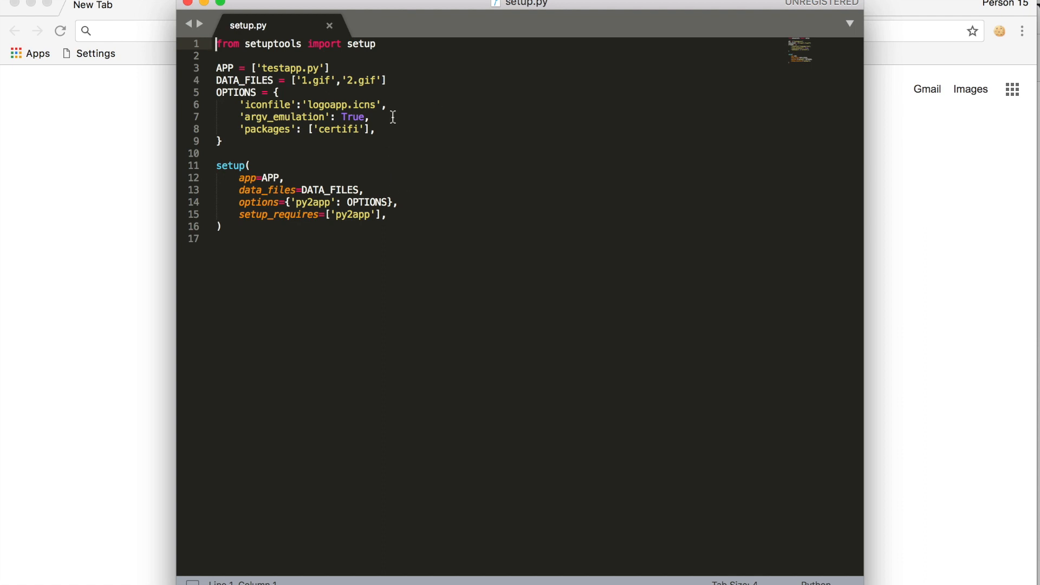
mouse_move(266, 233)
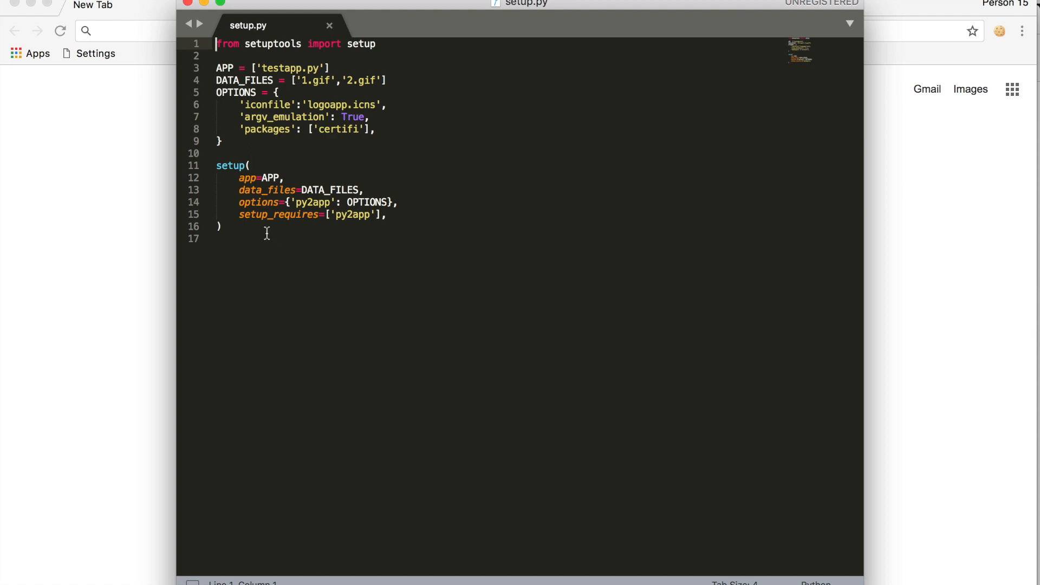
left_click(222, 226)
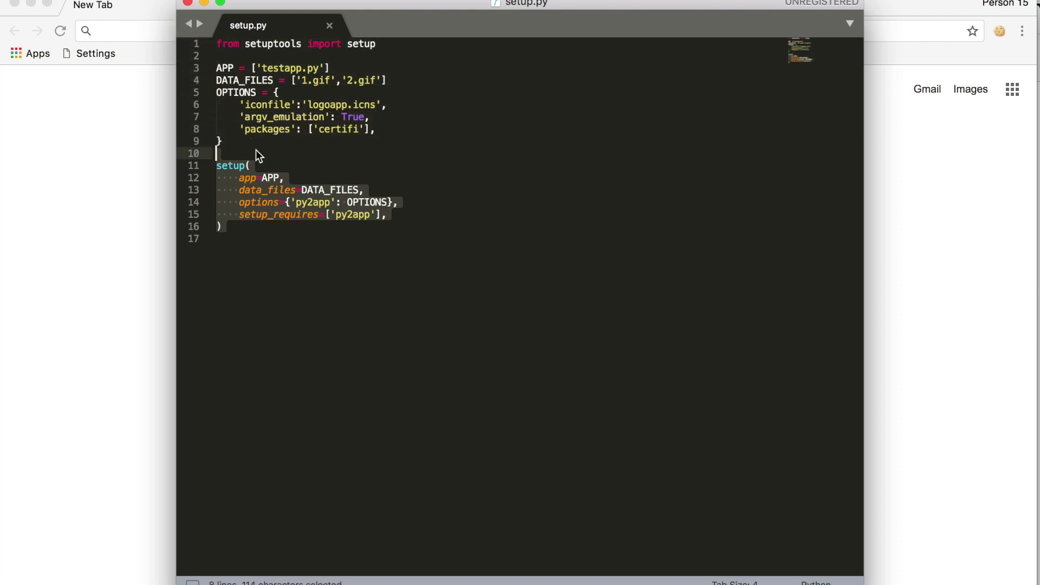
left_click(217, 130)
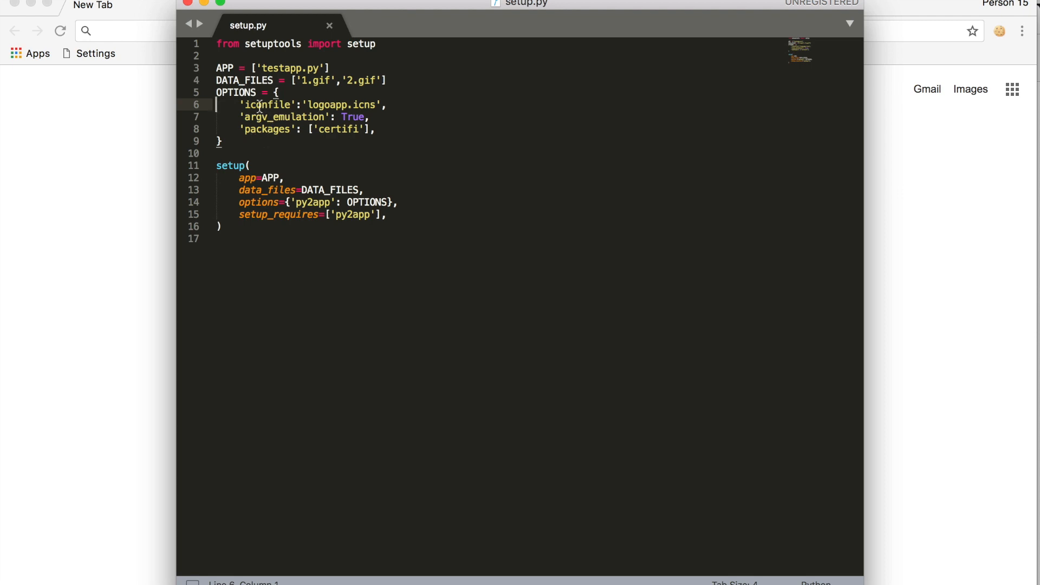
left_click(391, 104)
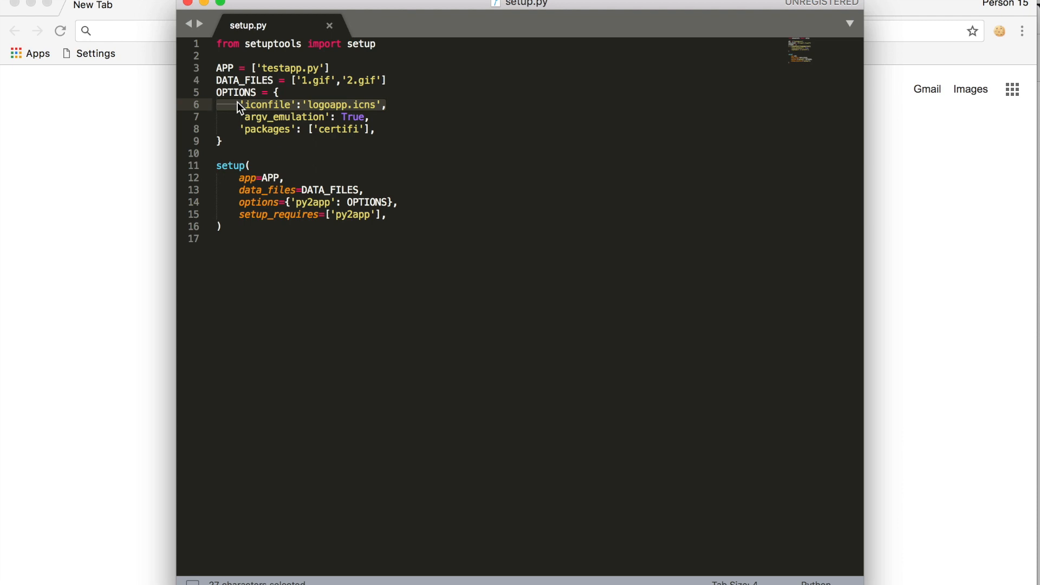
key("Backspace")
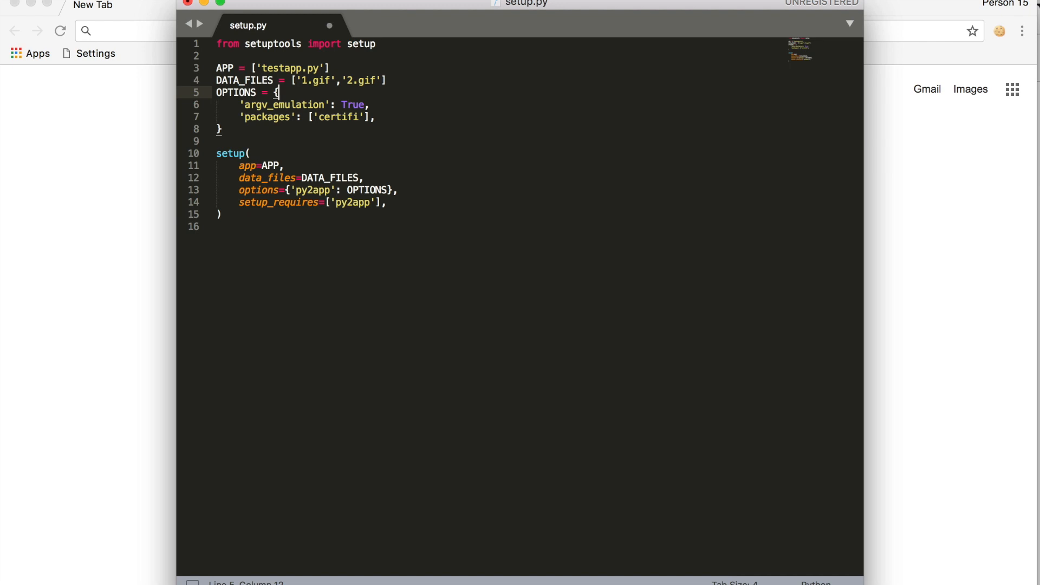
type("'iconfile':'logoapp.icns',")
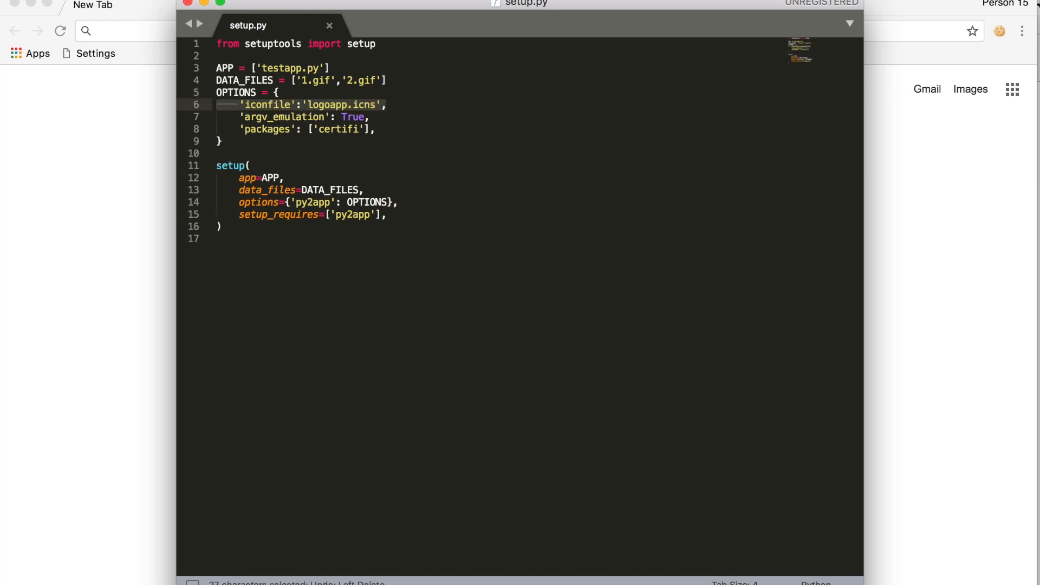
key("delete")
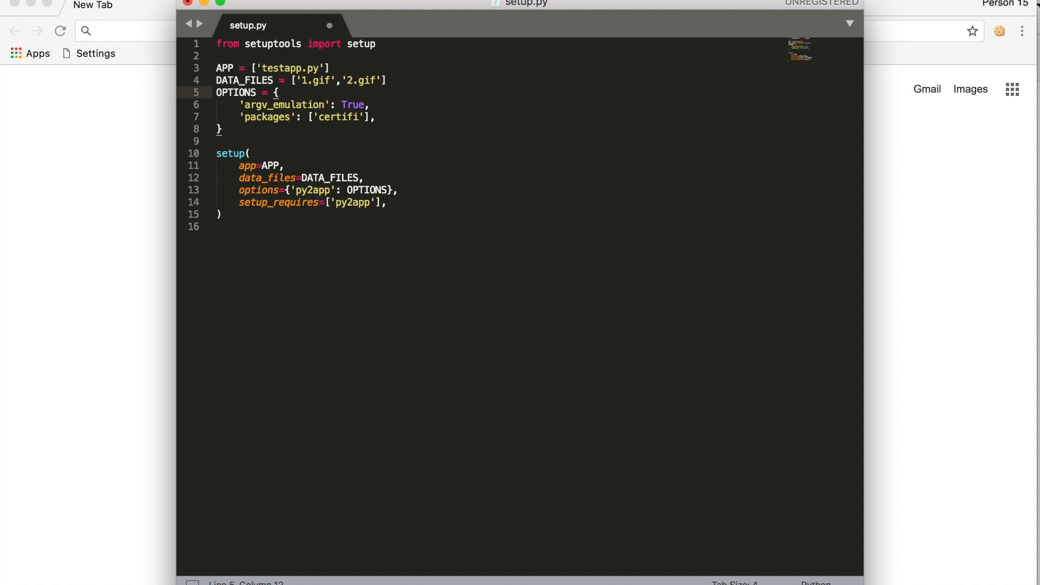
type("'iconfile':'logoapp.icns',")
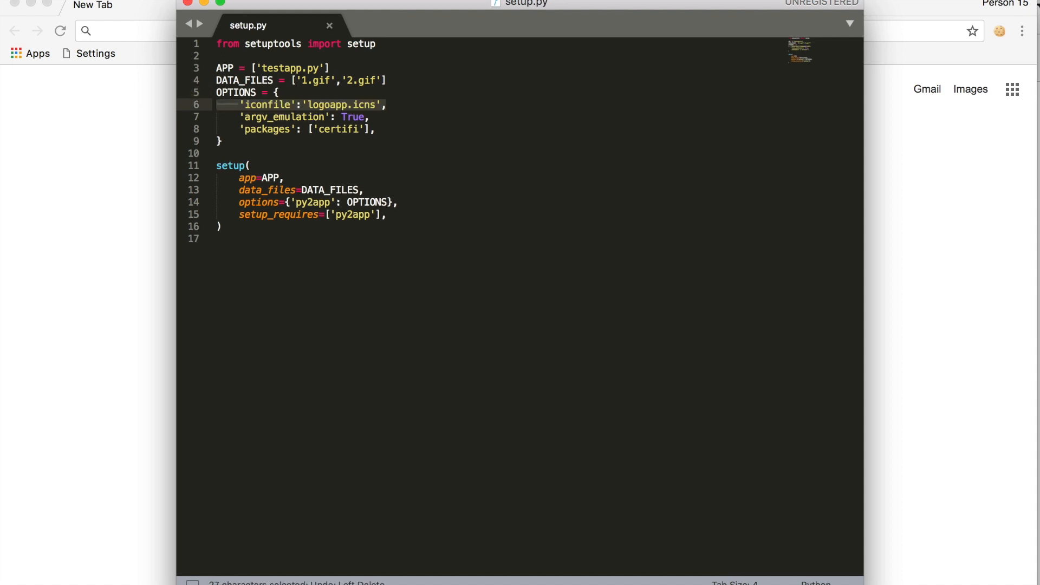
left_click(299, 80)
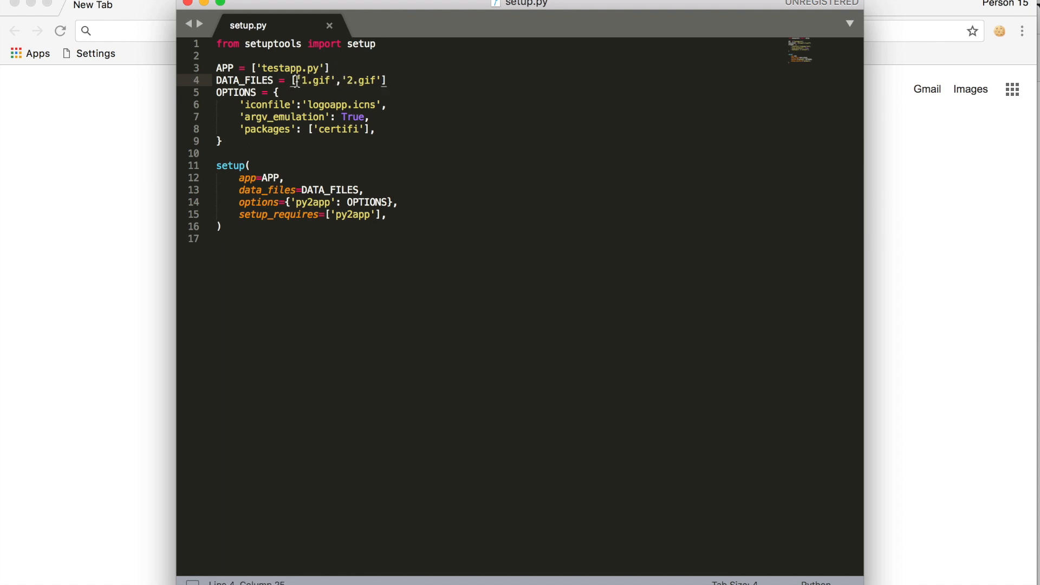
left_click_drag(298, 81, 381, 81)
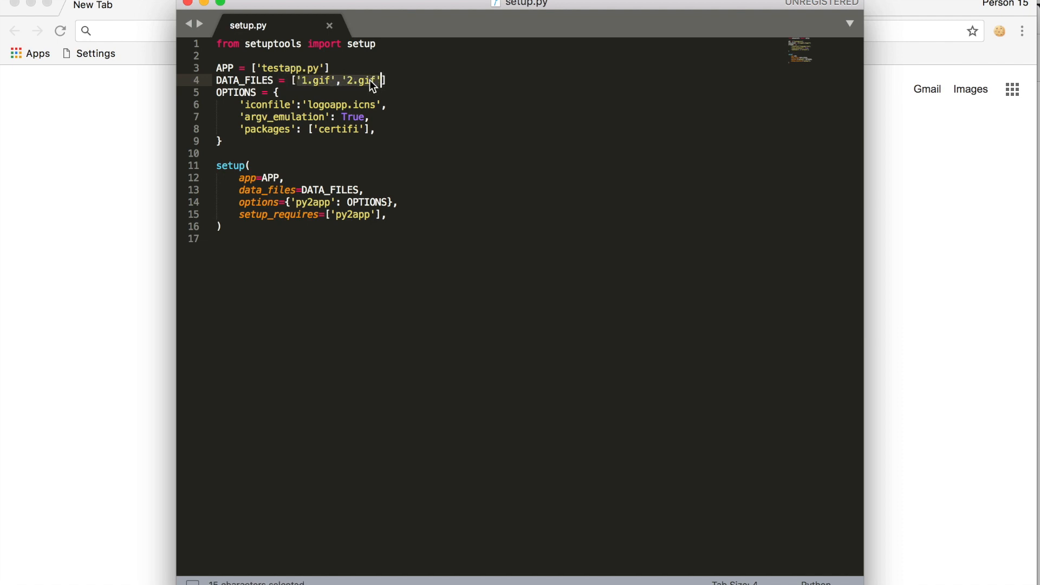
double_click(351, 81)
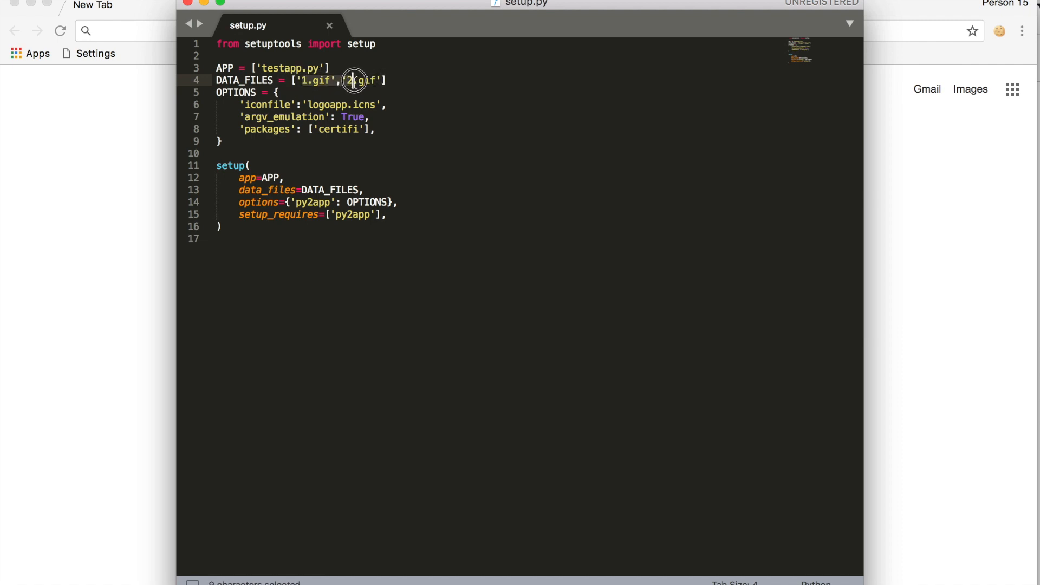
left_click(383, 80)
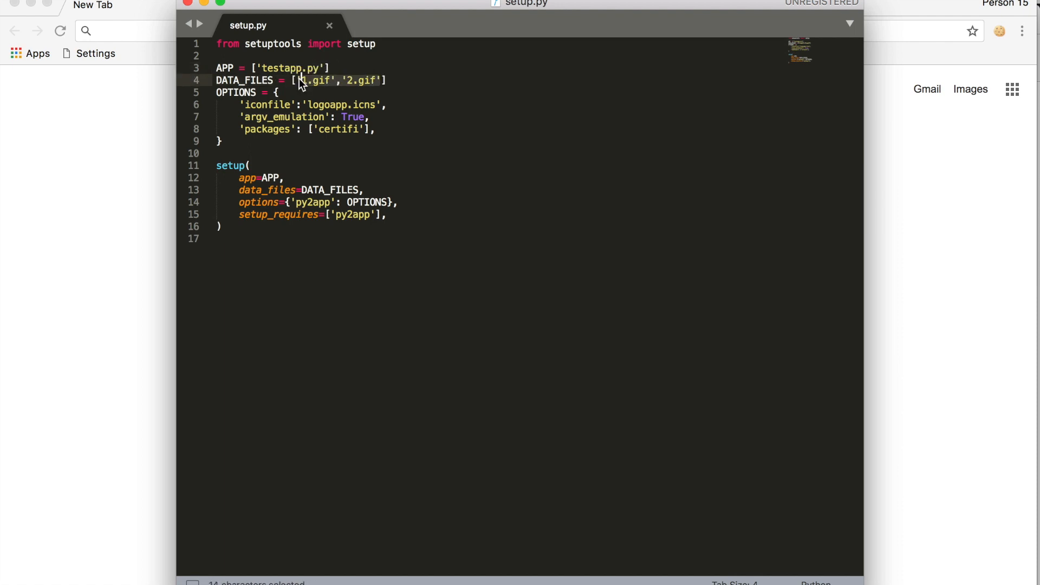
key("Delete")
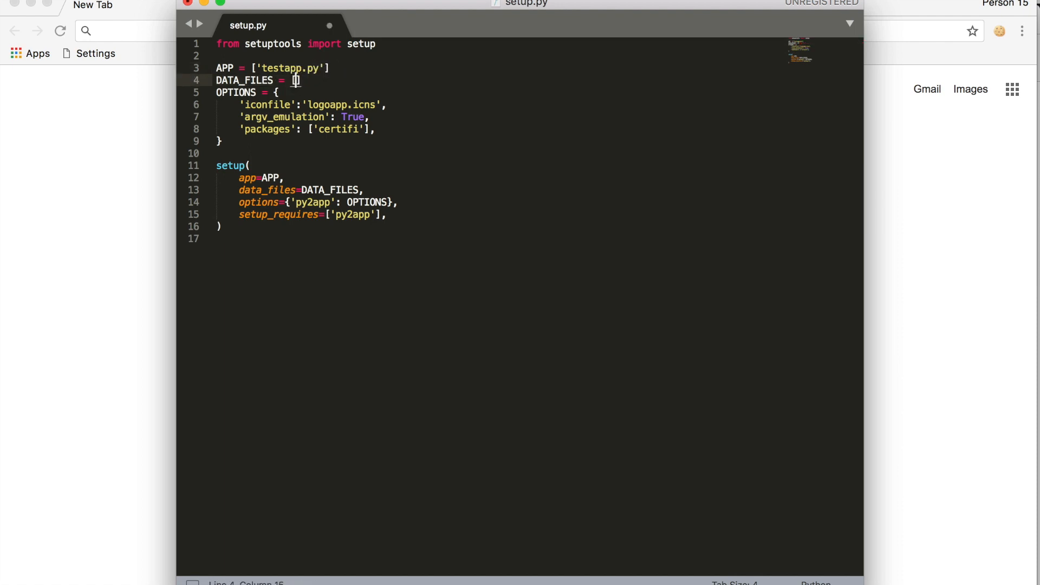
mouse_move(309, 86)
type("'1.gif','2.gif")
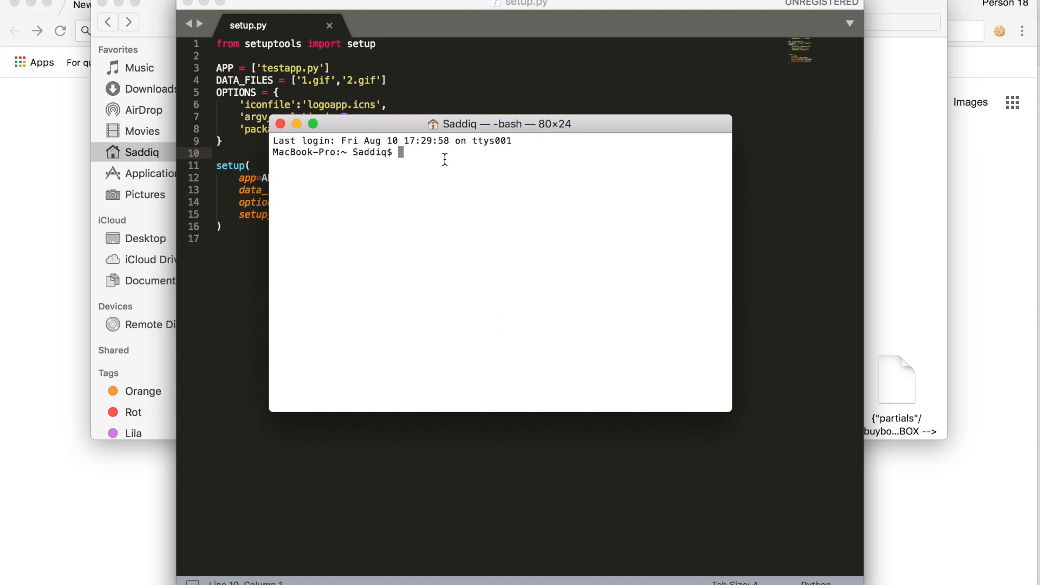
Run 'pip install virtualenv' to confirm virtualenv is installed.
type("pip inst")
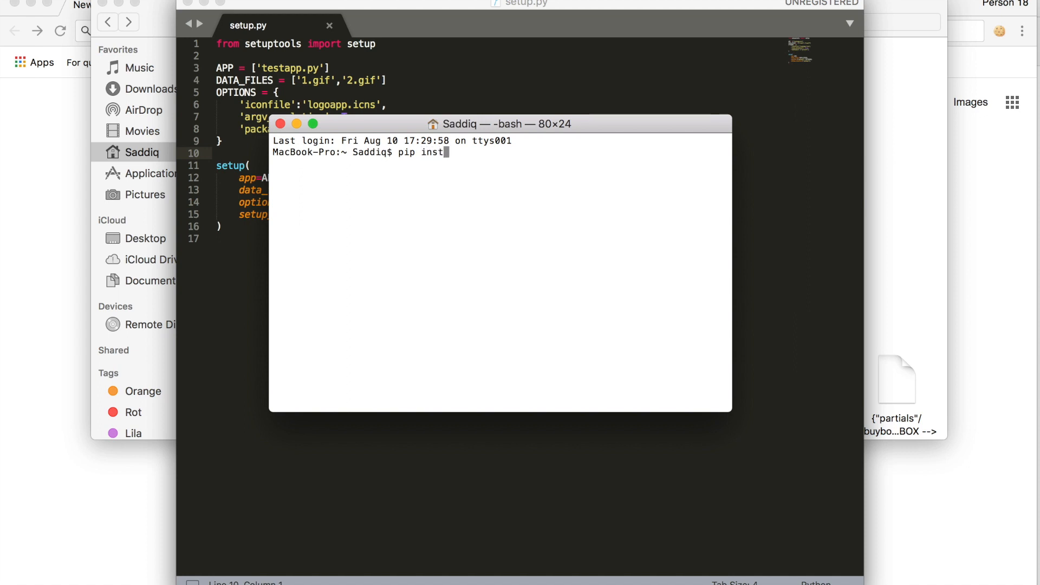
type("all")
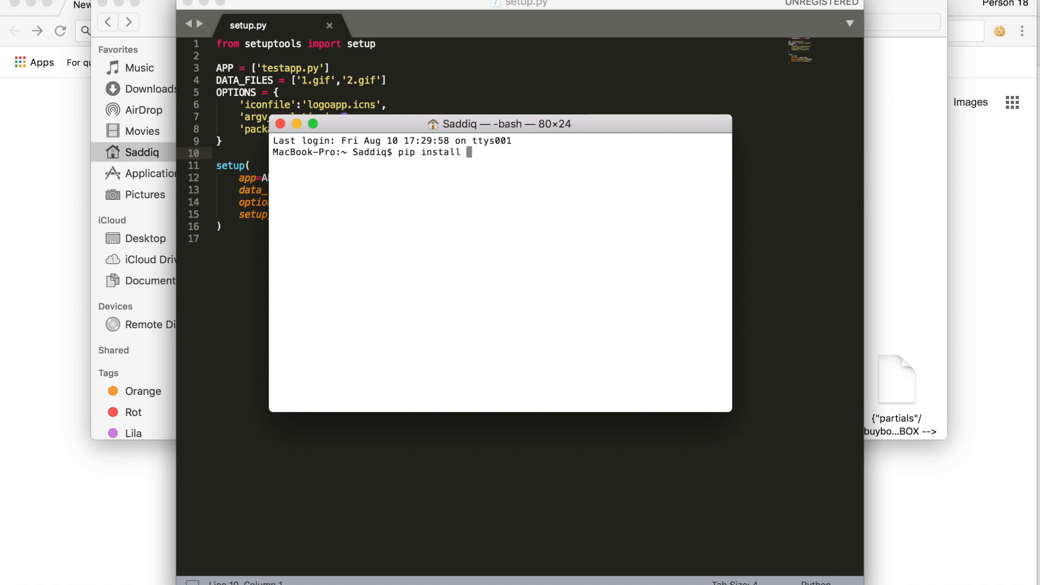
type("virtuale")
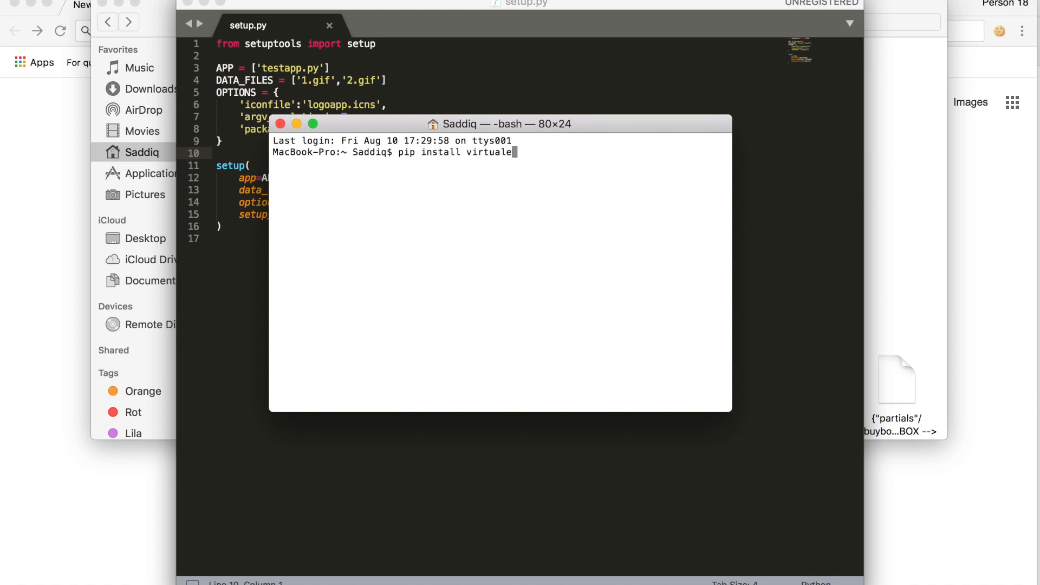
key("Return")
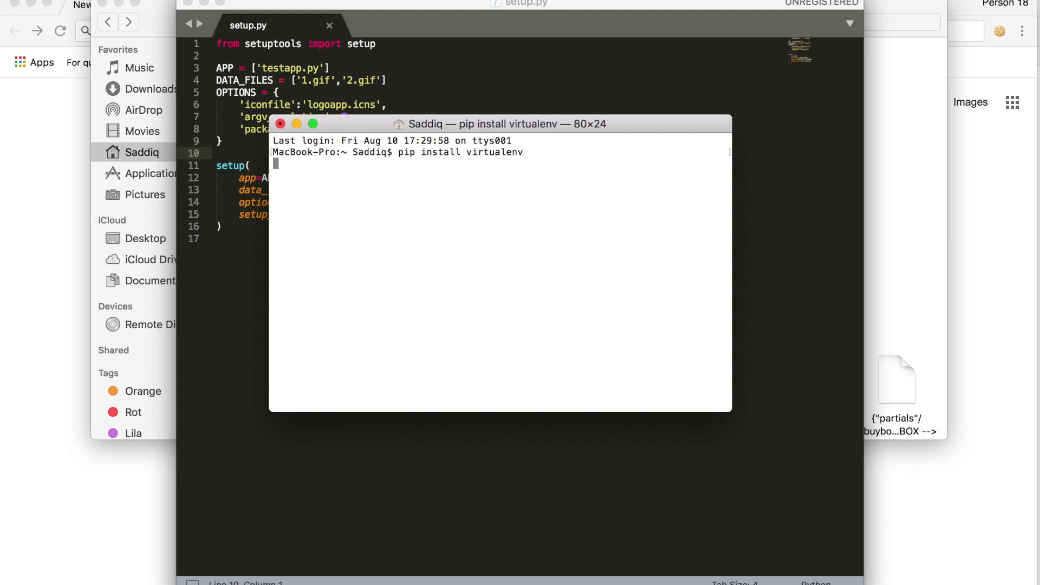
key("Return")
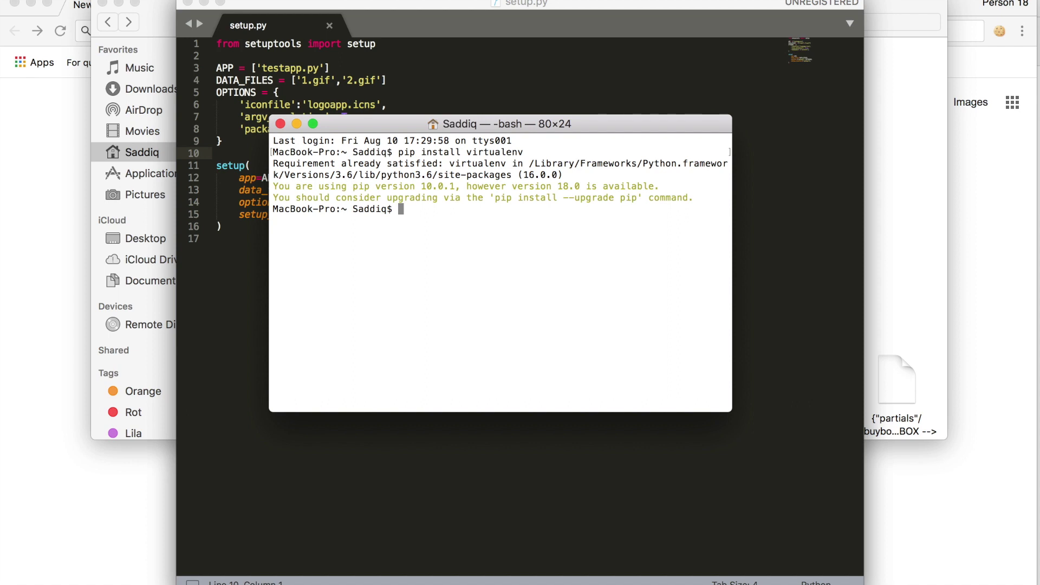
Create the venv environment with 'virtualenv venv --system-site-packages'.
type("virtual")
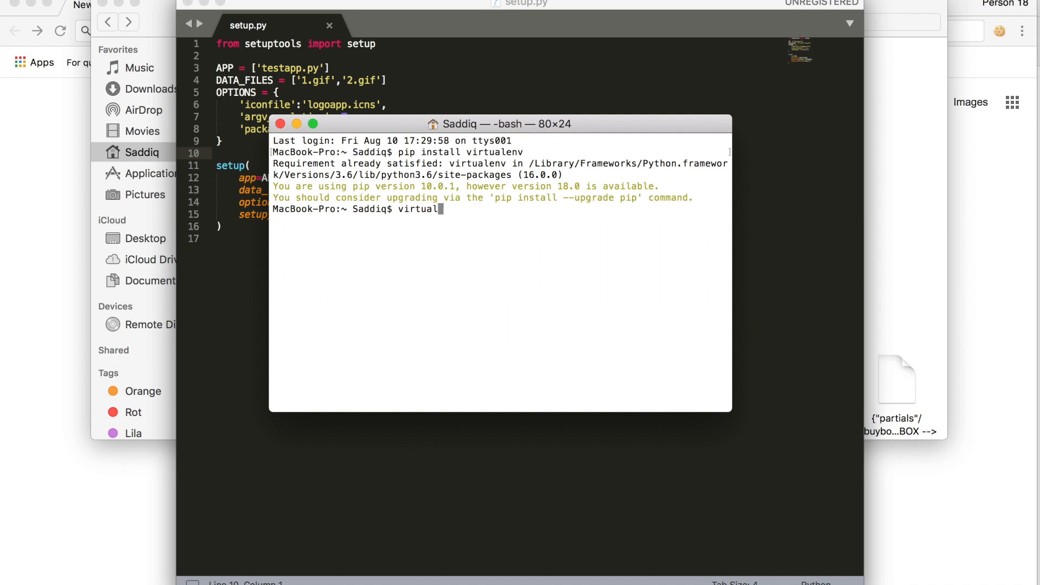
type("venv")
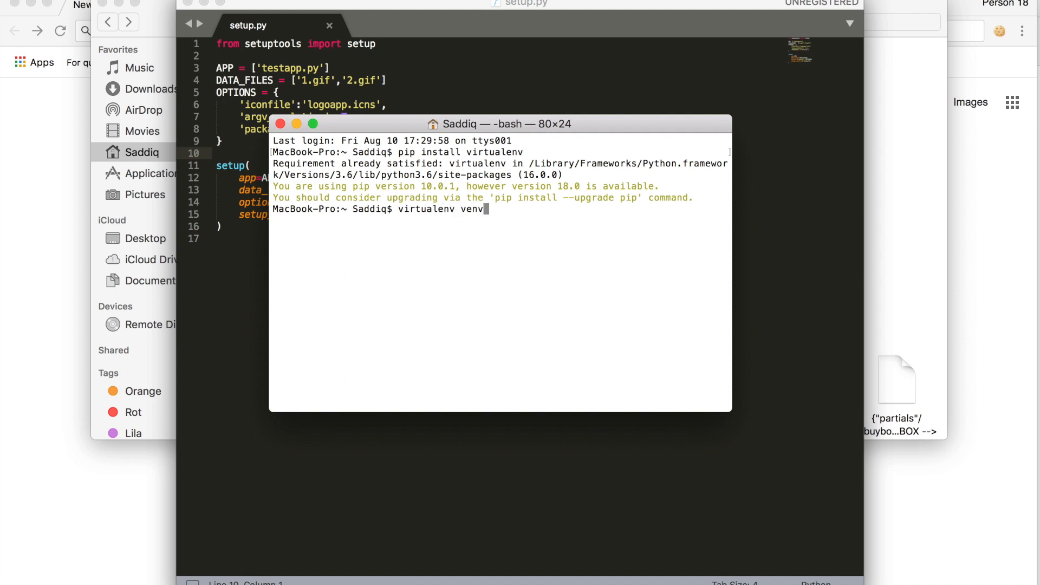
type("--syst")
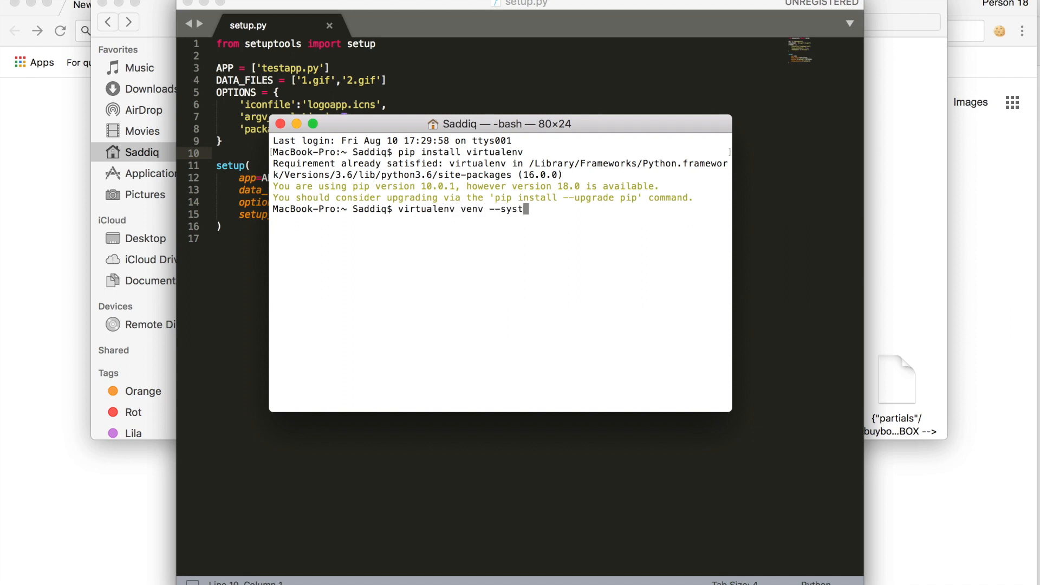
type("em-sit")
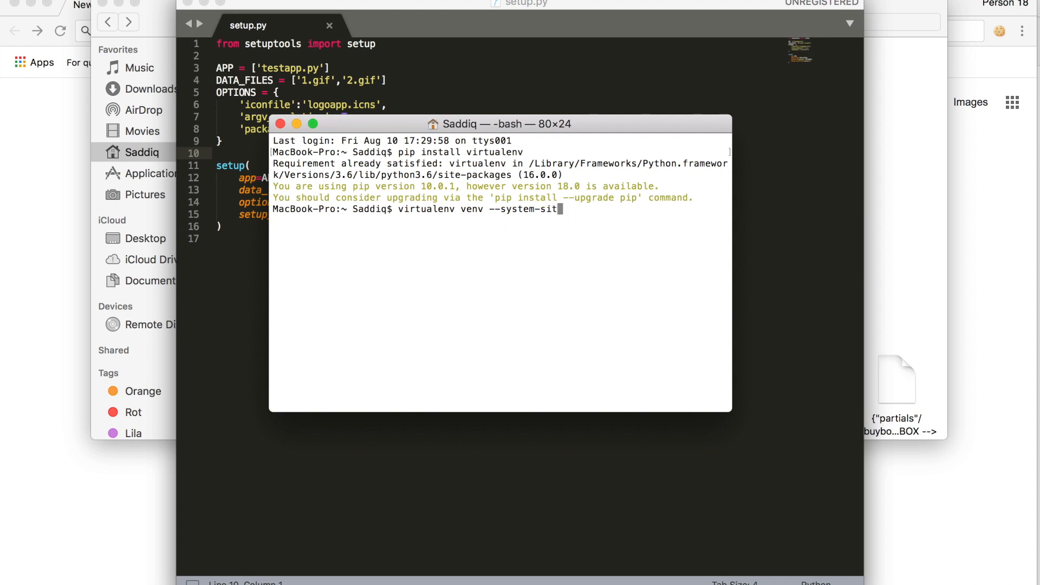
type("e-pa")
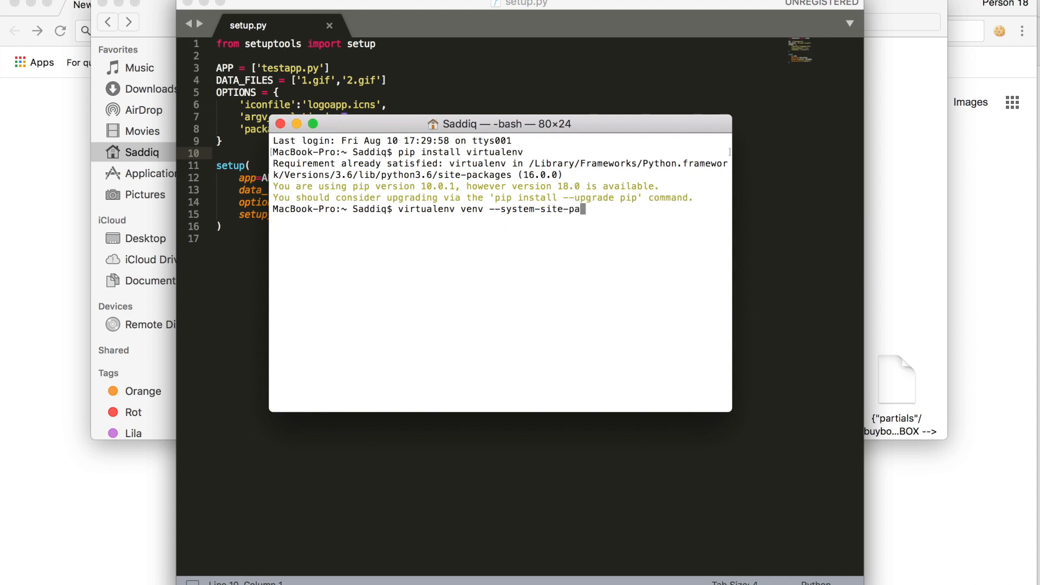
type("kage")
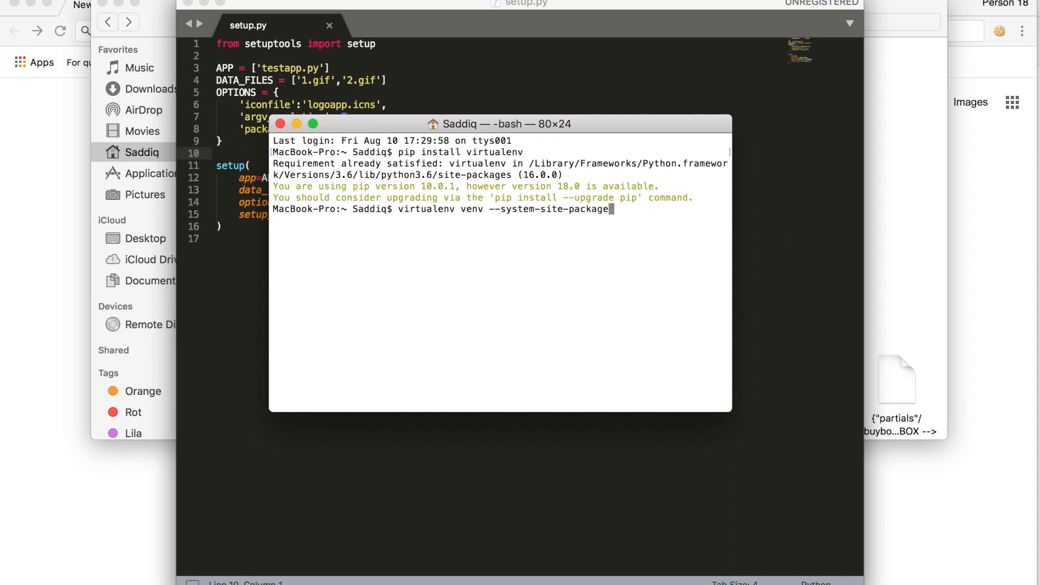
key("Return")
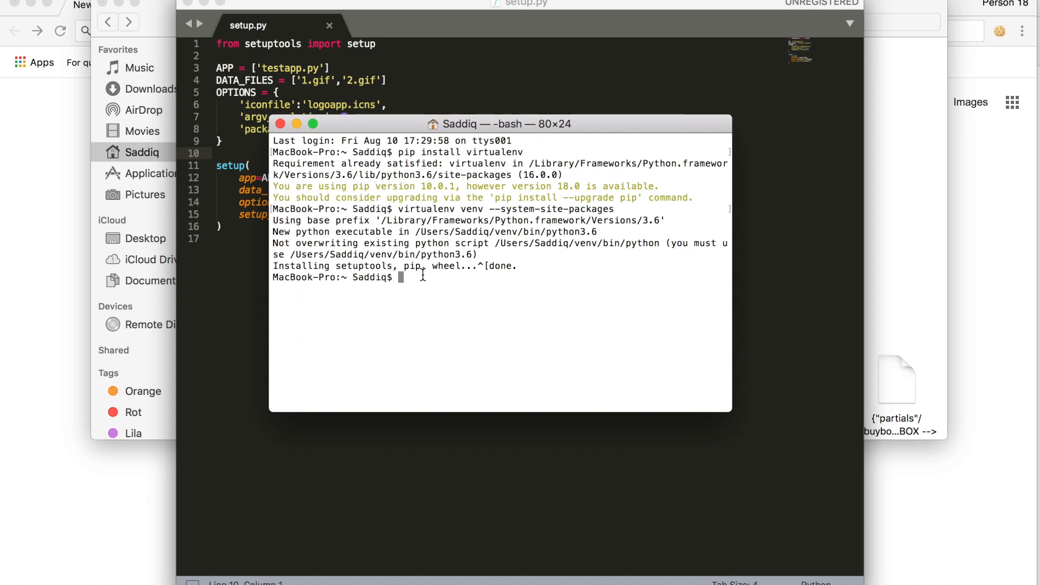
Activate venv with 'source venv/bin/activate' and enter 'pip install py2app==0.13'.
type("o")
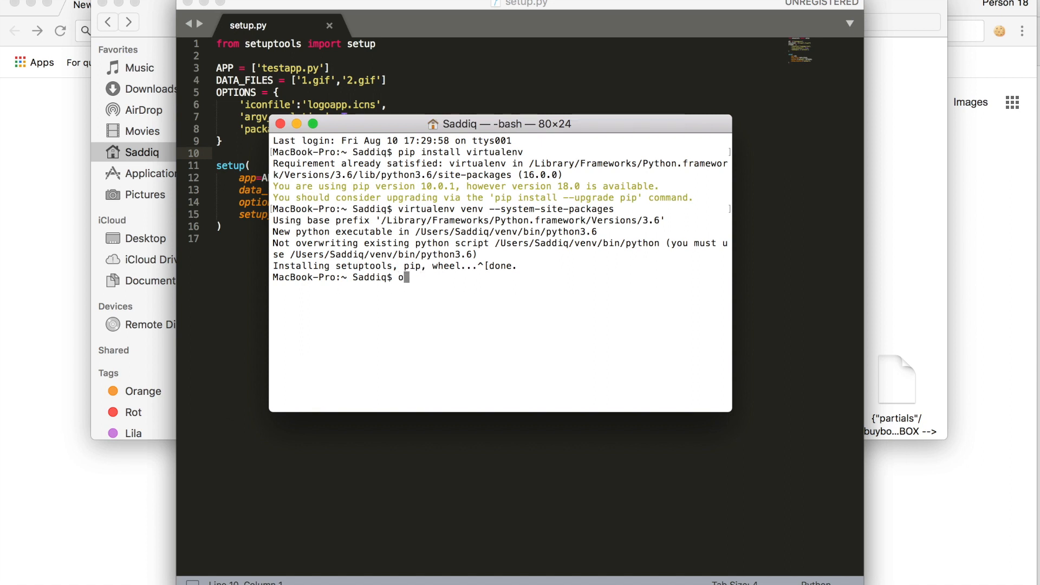
type("source")
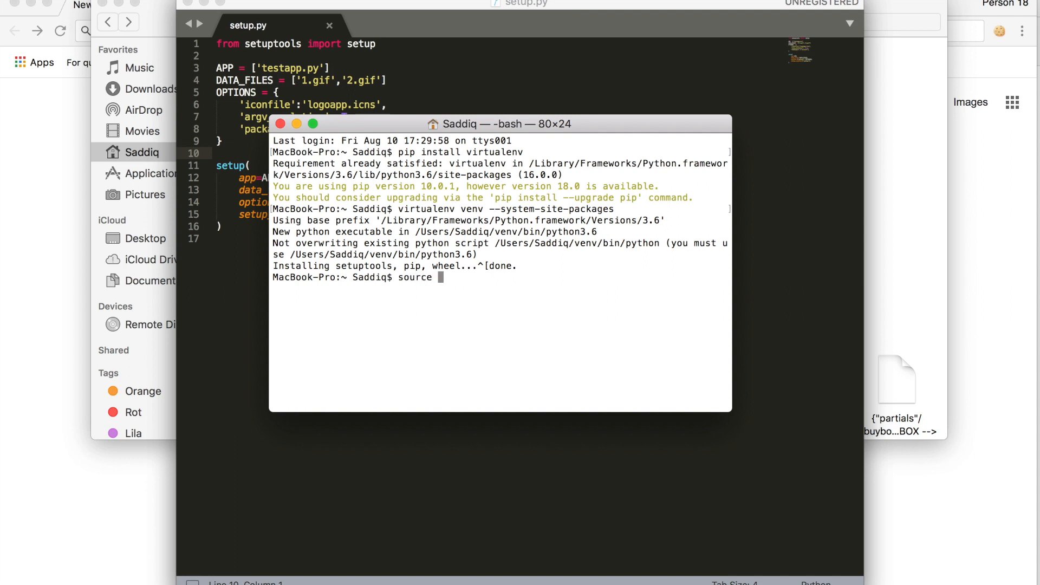
type("venv")
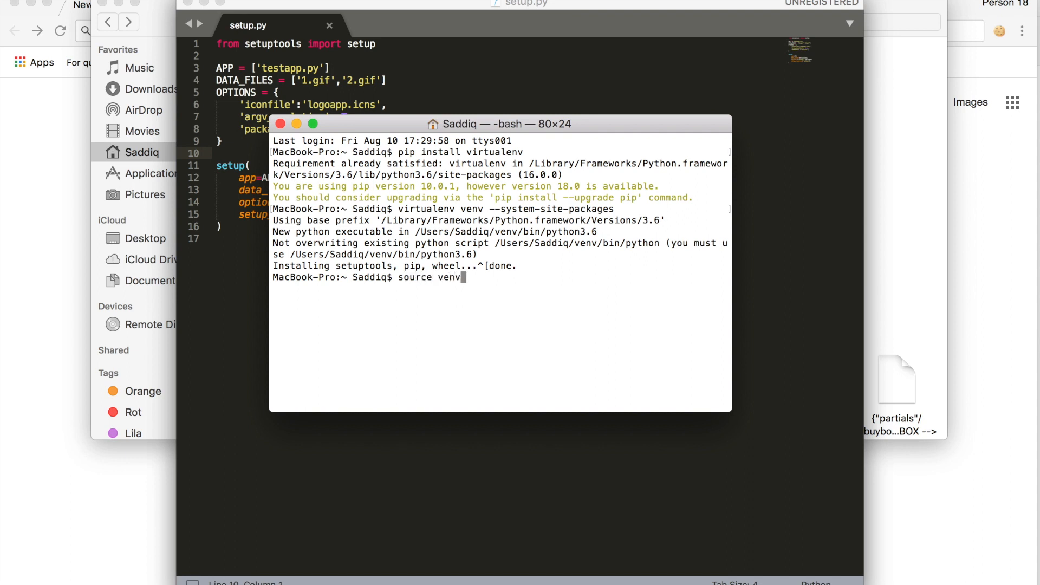
type("/b")
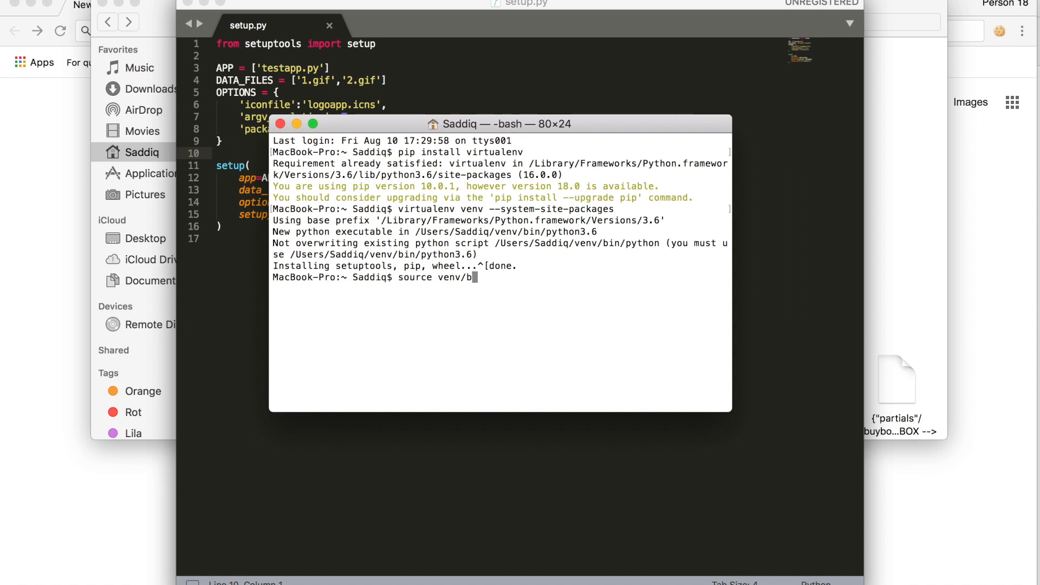
type("in")
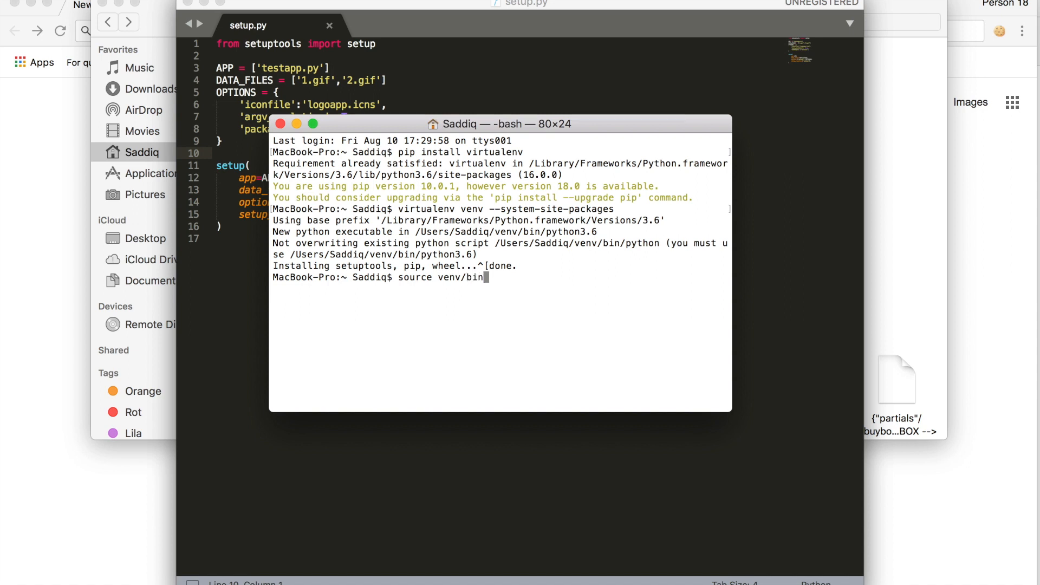
key("Return")
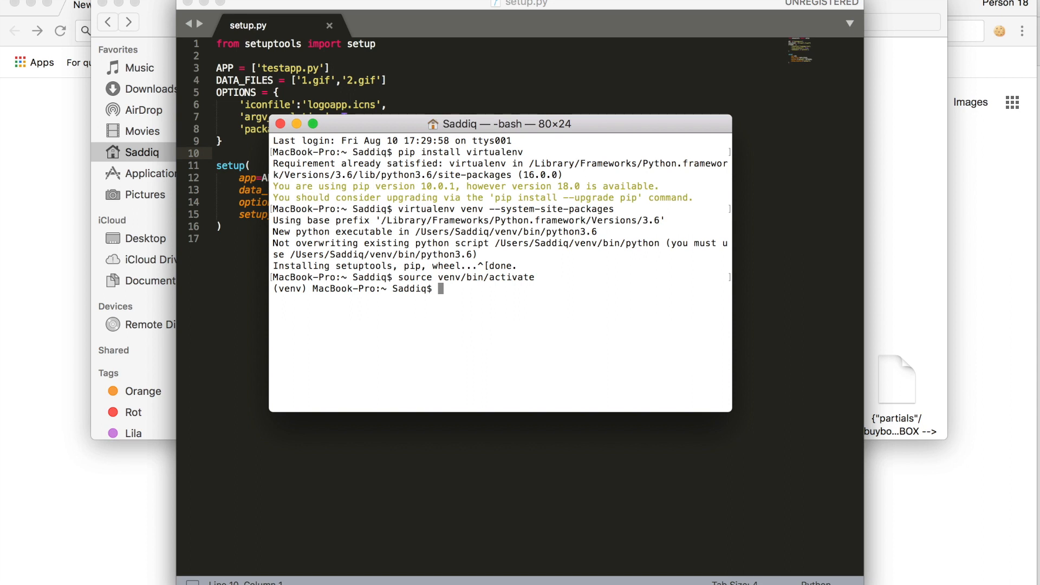
type("pip install py2app==0.13")
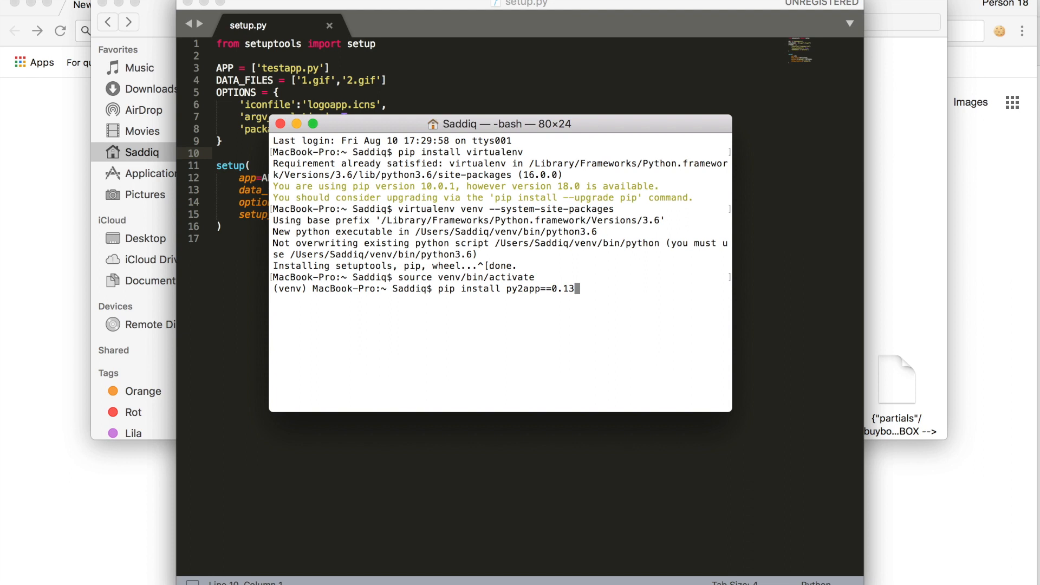
mouse_move(603, 302)
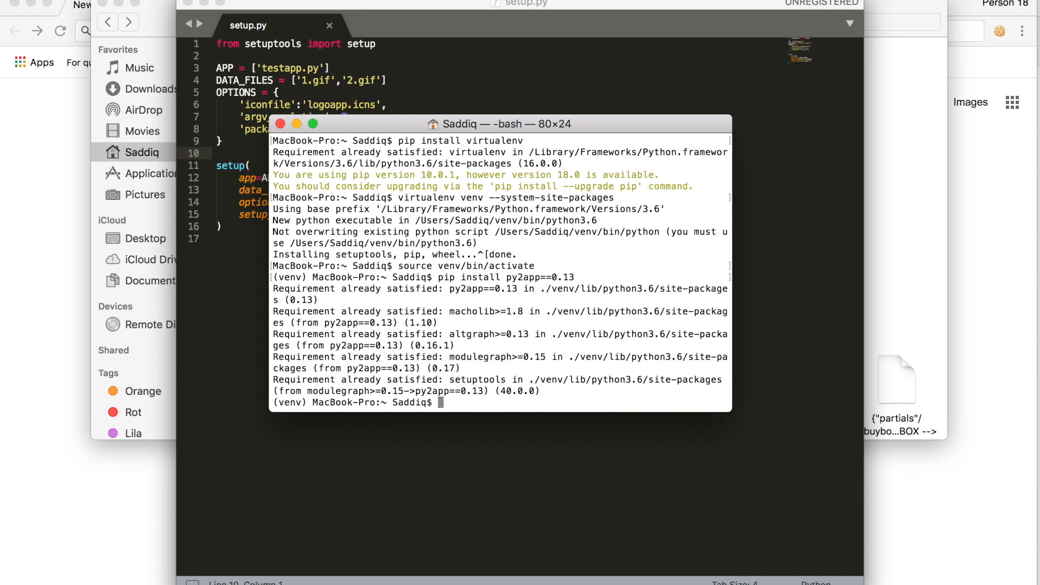
Install py2app 0.13 and its dependencies inside the venv environment.
key("cmd+a")
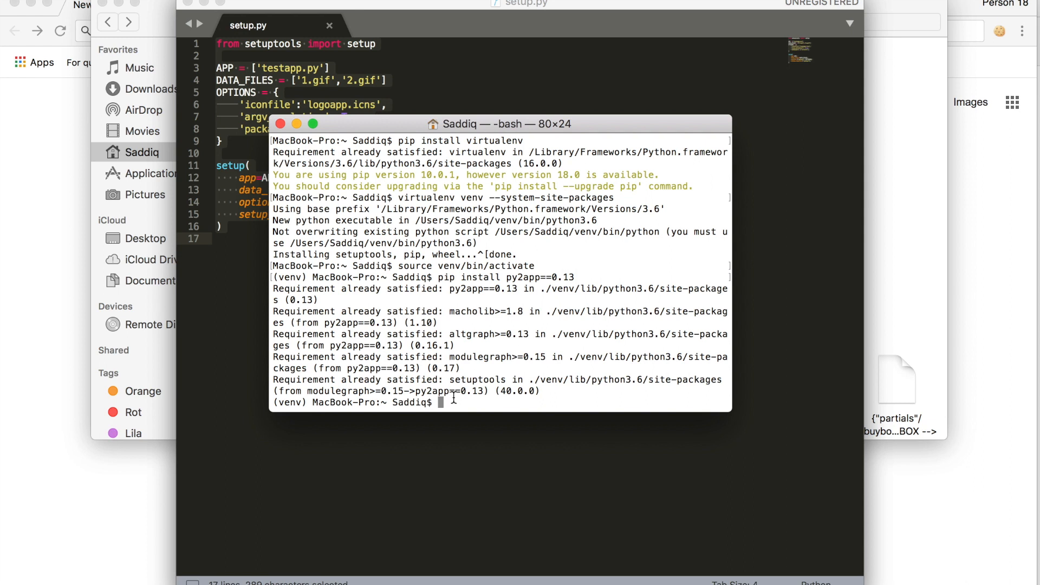
type(":ytho")
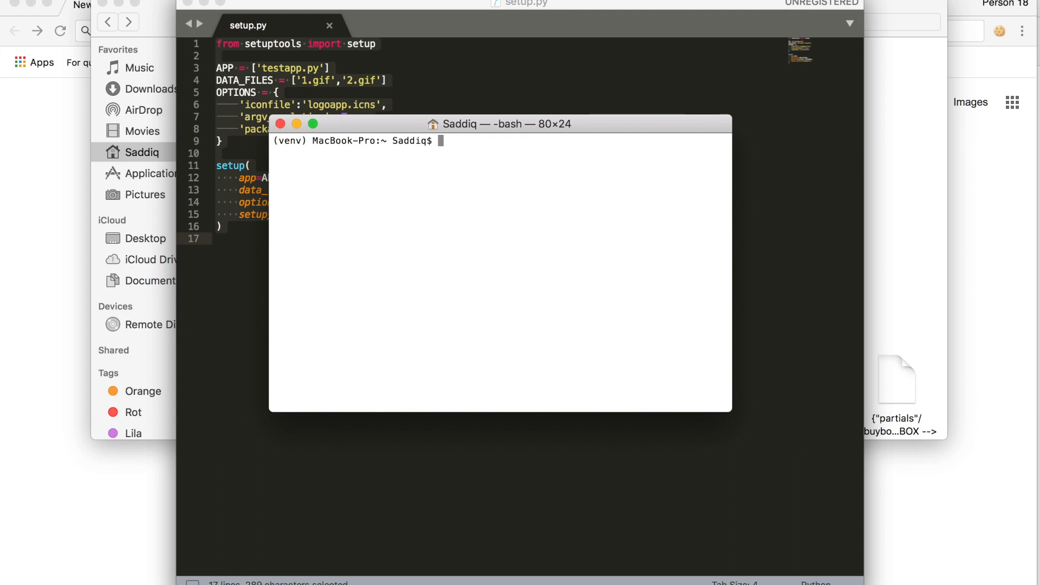
Build testapp in alias mode with 'python setup.py py2app -A'.
type("python setuo")
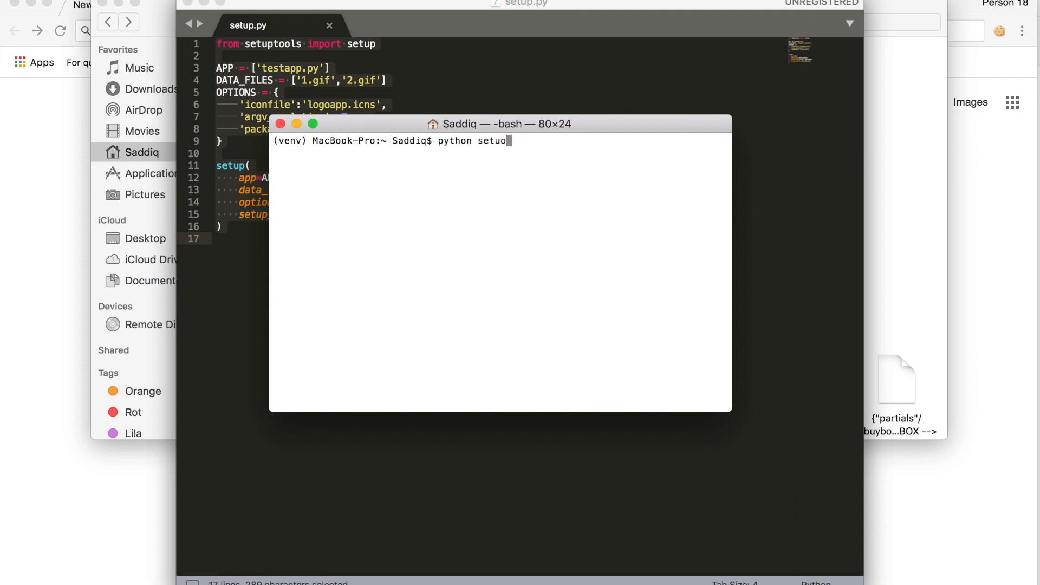
type(".")
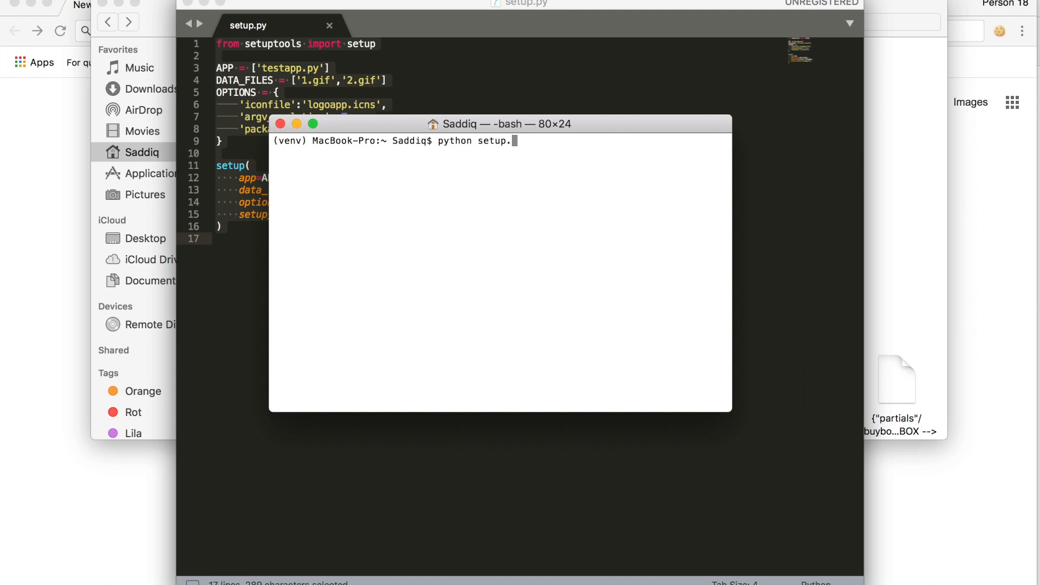
type("py p")
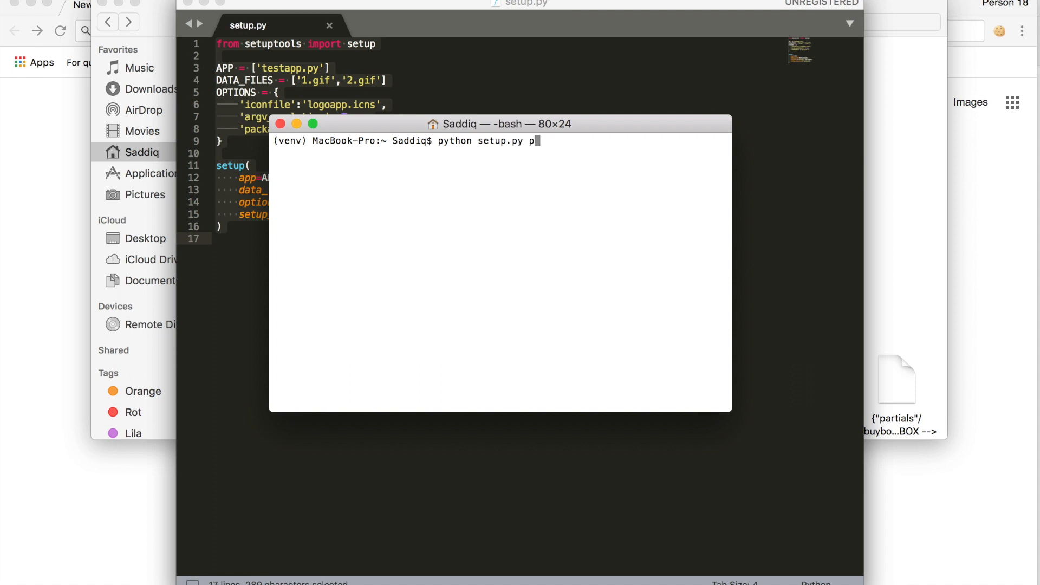
type("y2app -")
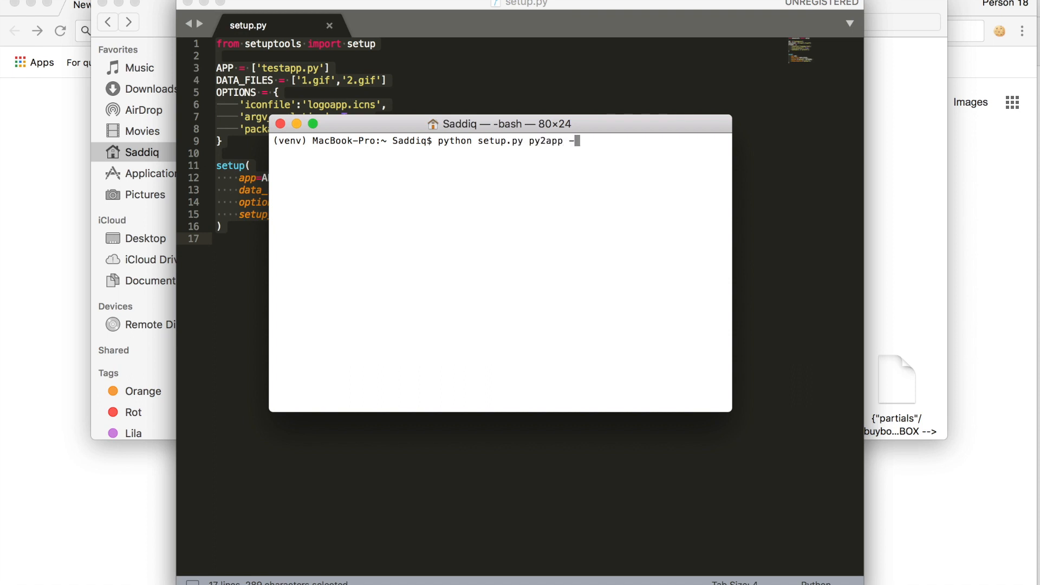
type("A")
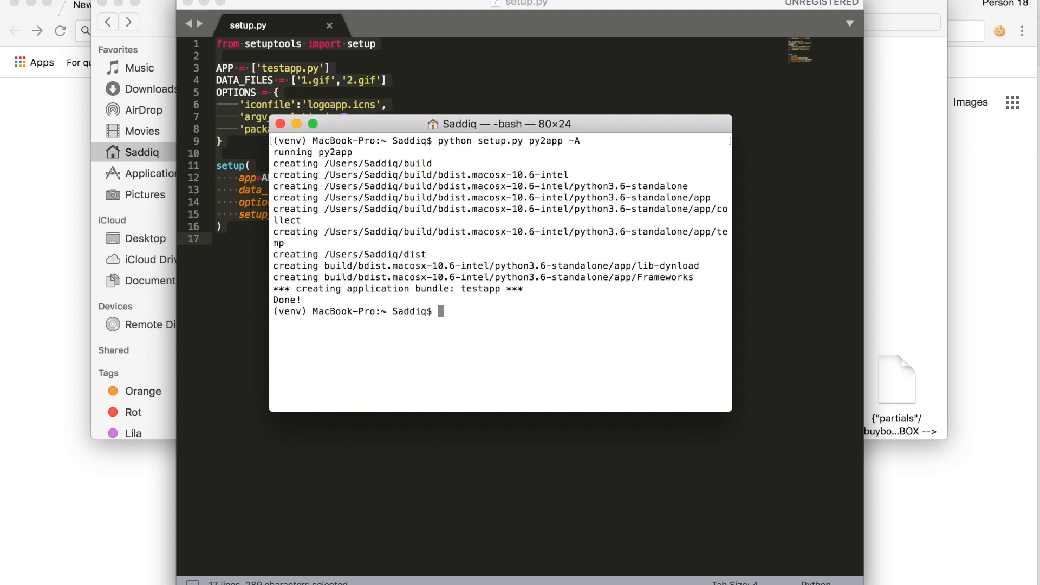
type("./dist")
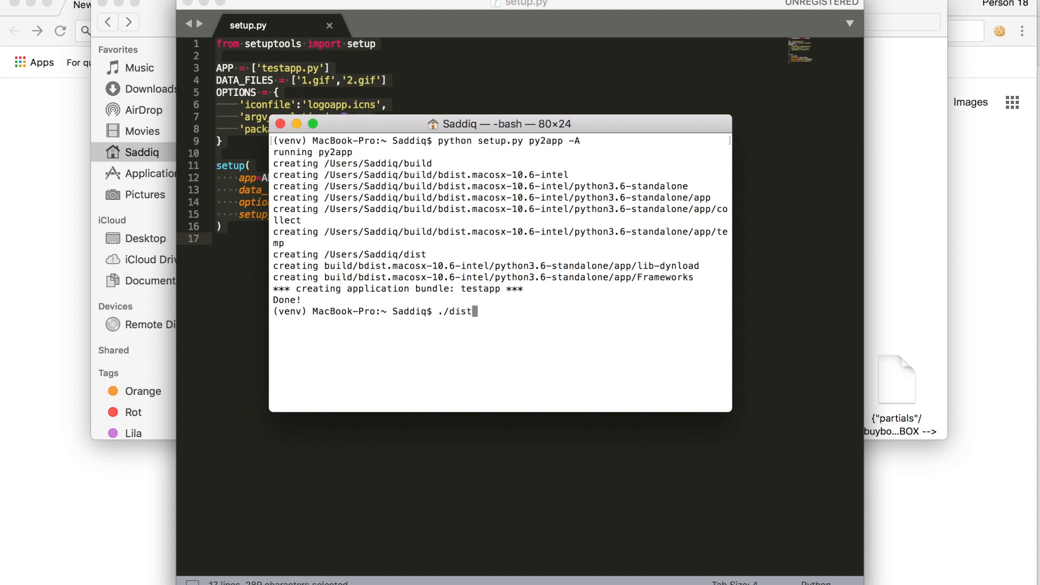
mouse_move(899, 245)
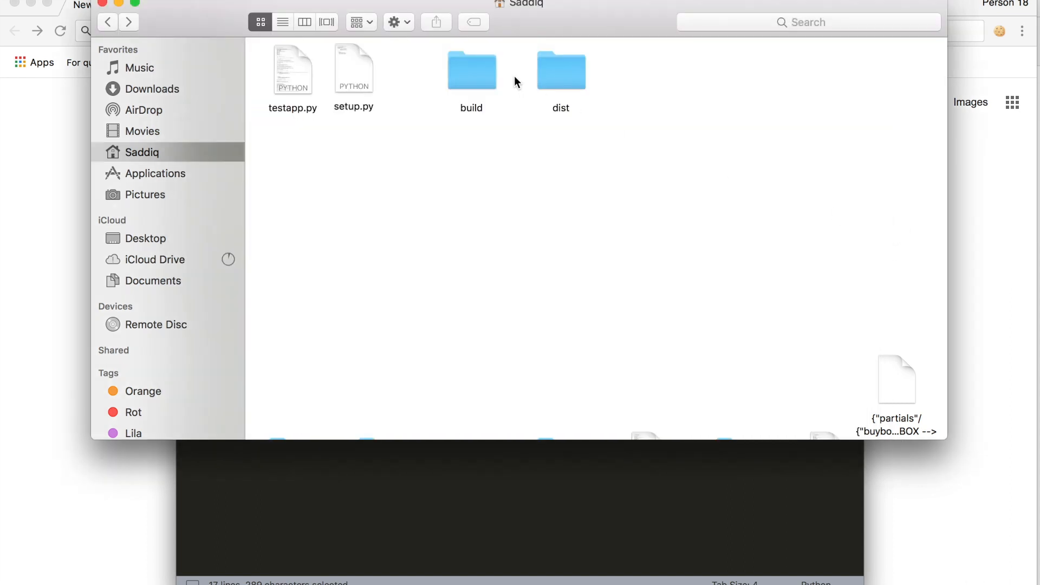
mouse_move(481, 93)
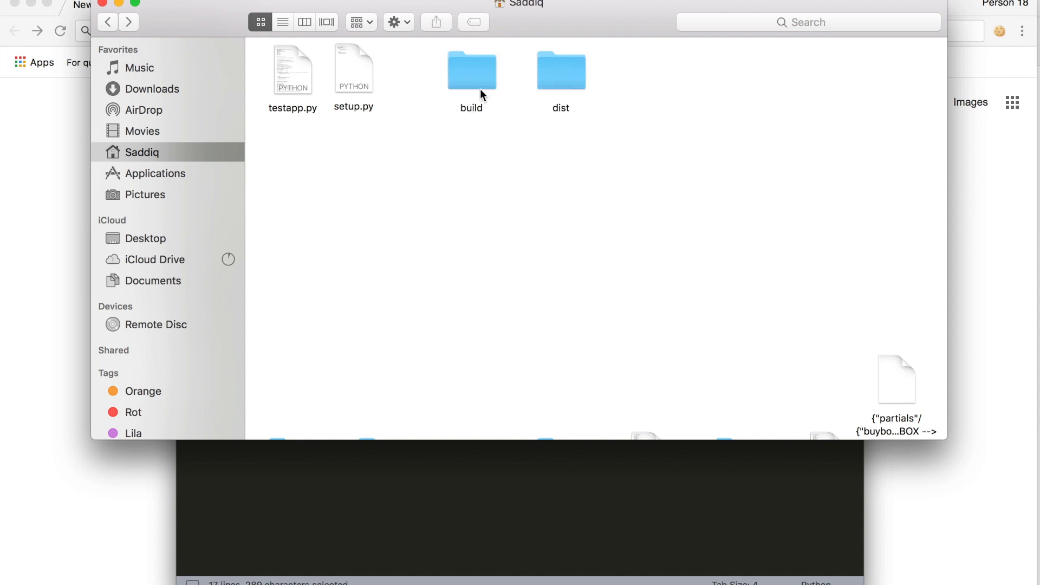
mouse_move(422, 570)
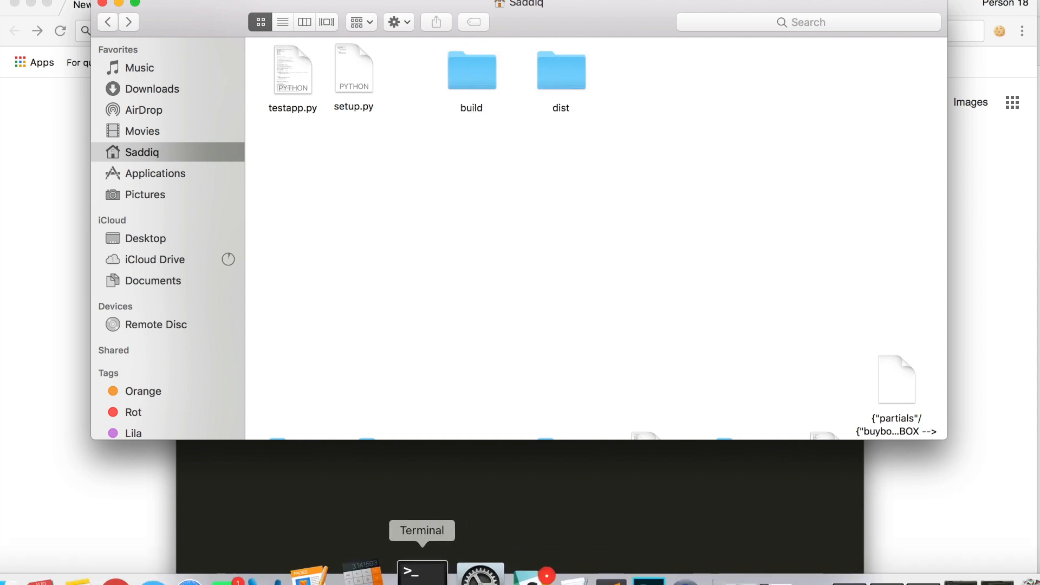
Run ./dist/testapp.app/Contents/MacOS/testapp, enter 0, and close the AZAR login window.
left_click(421, 572)
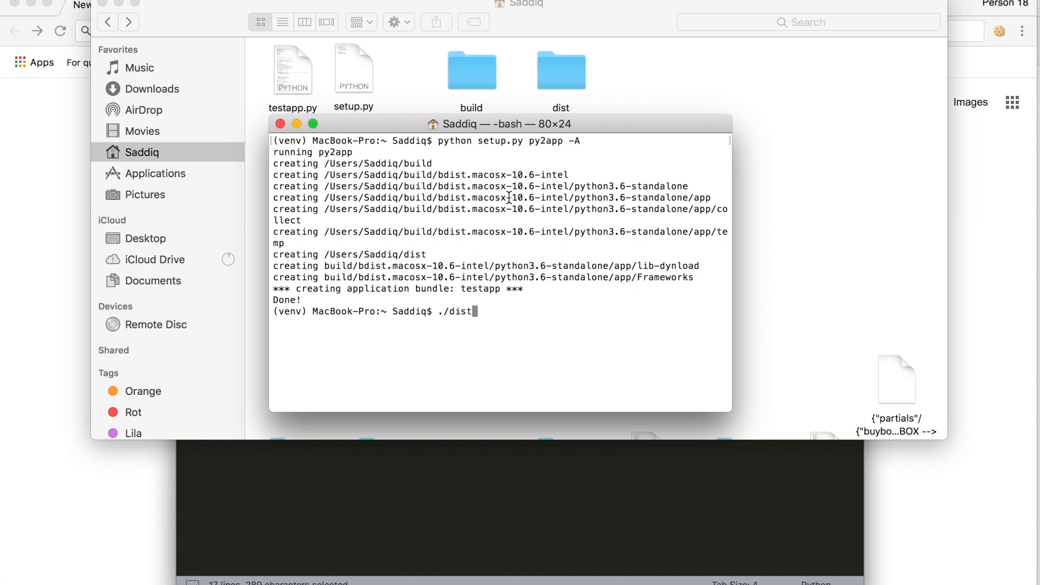
type("/")
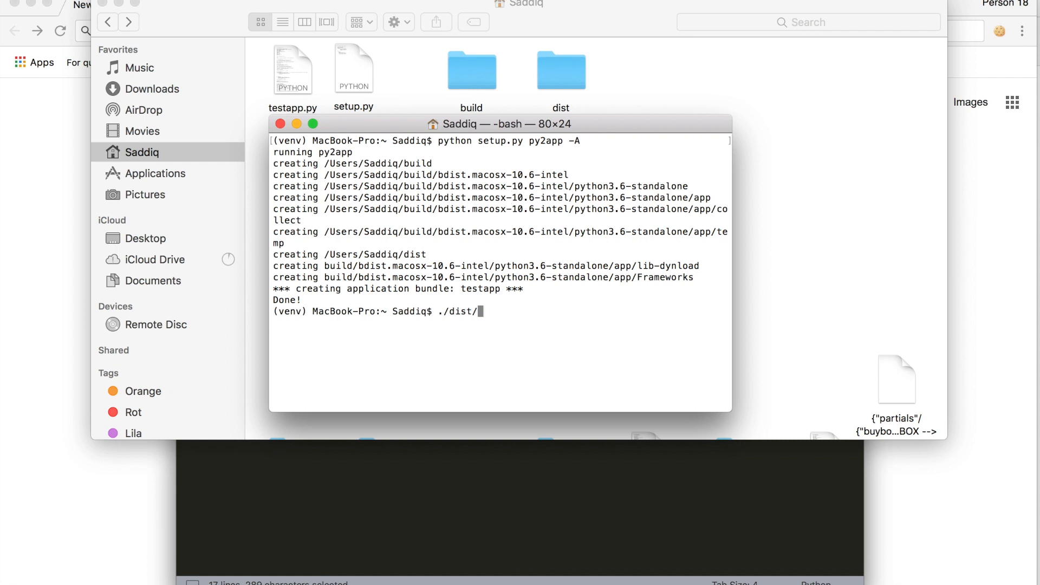
type("testa")
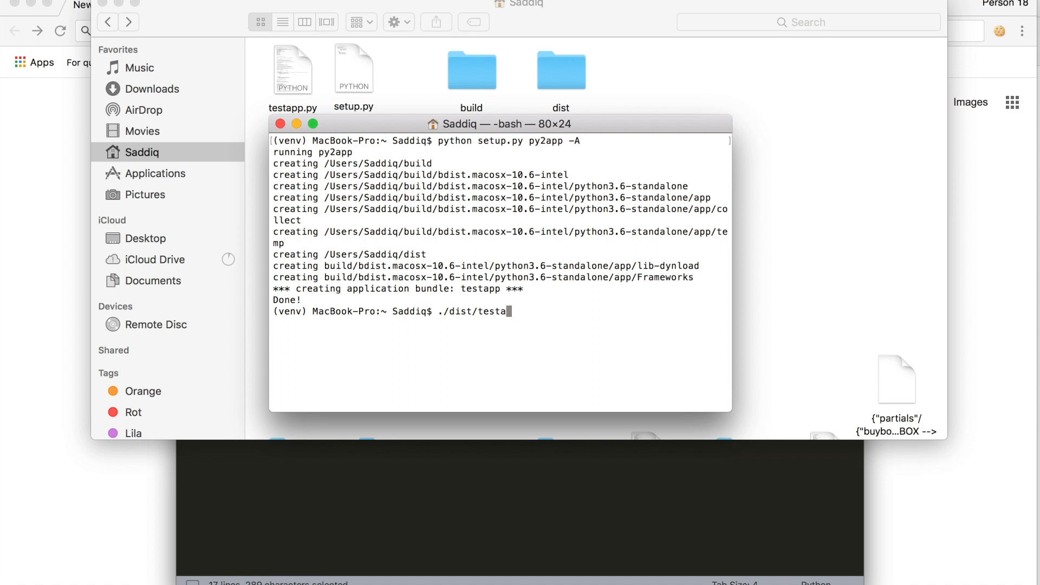
type("pp")
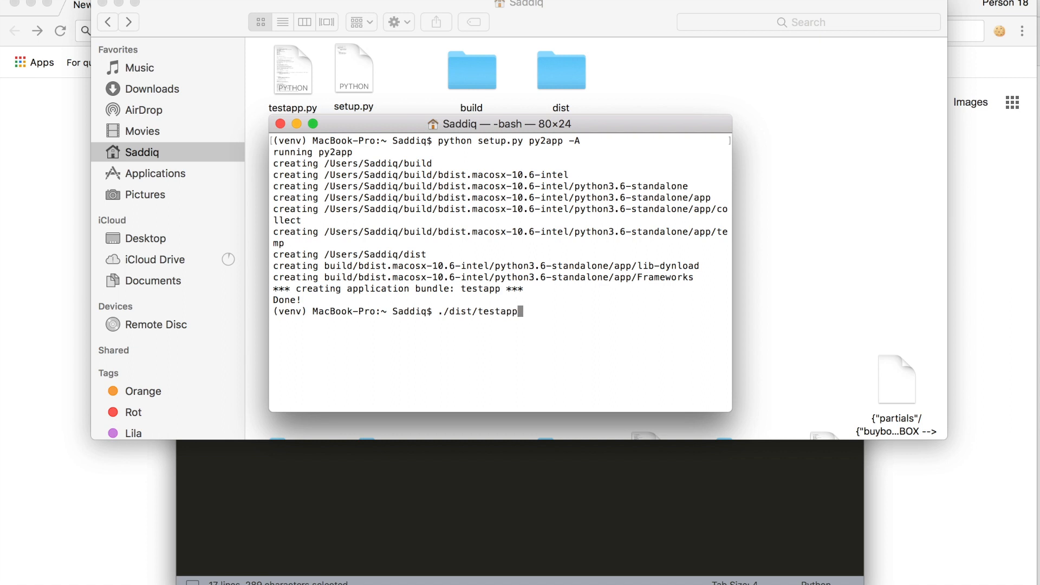
type(".app")
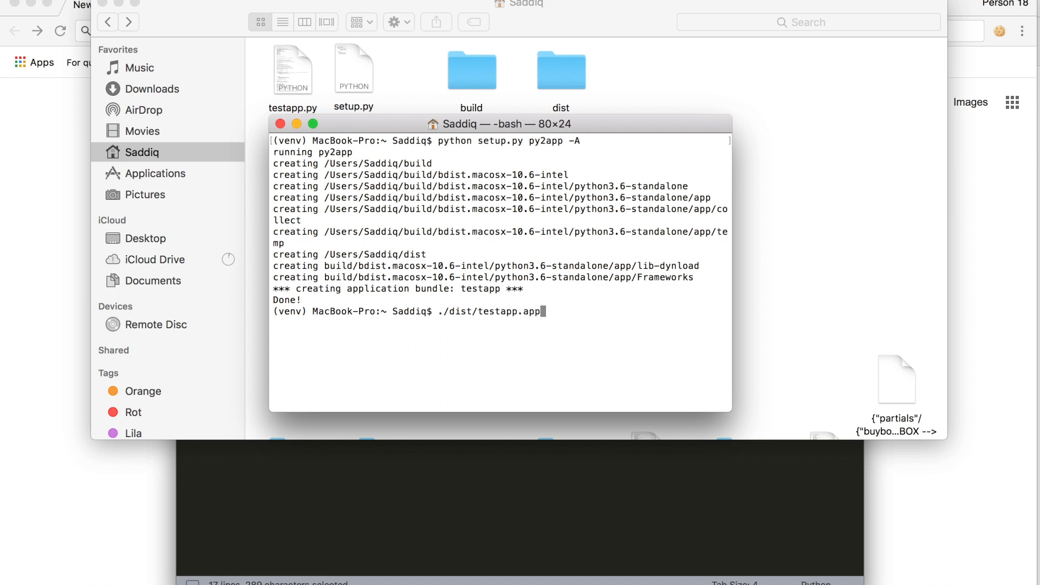
type("C")
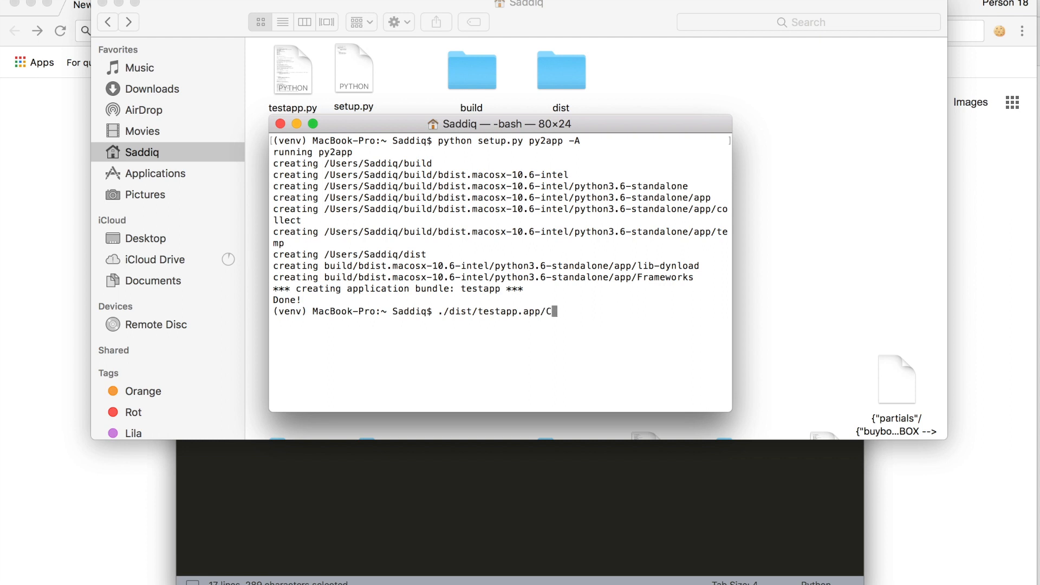
type("ontents/M")
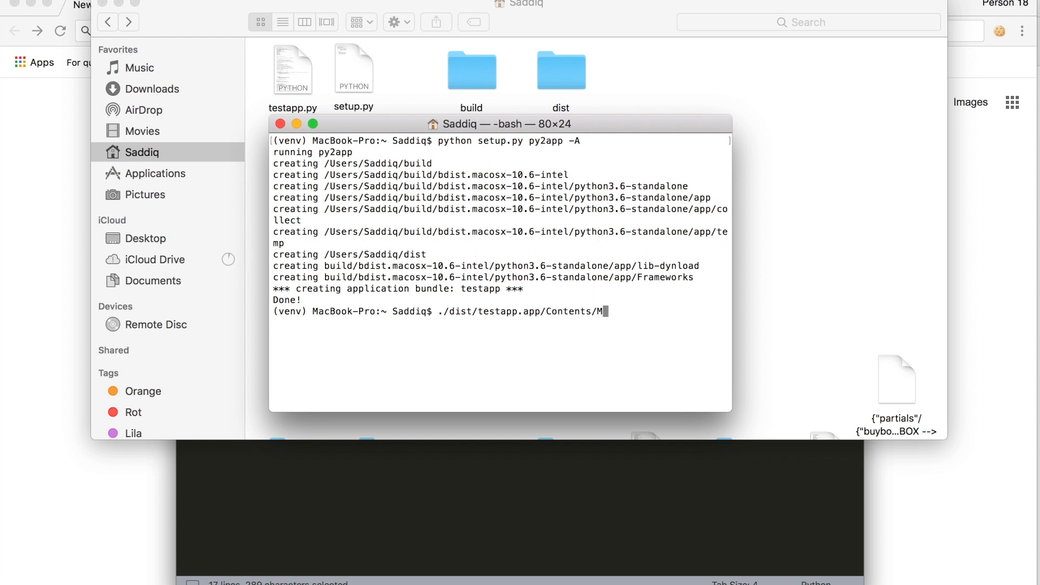
type("acOS/")
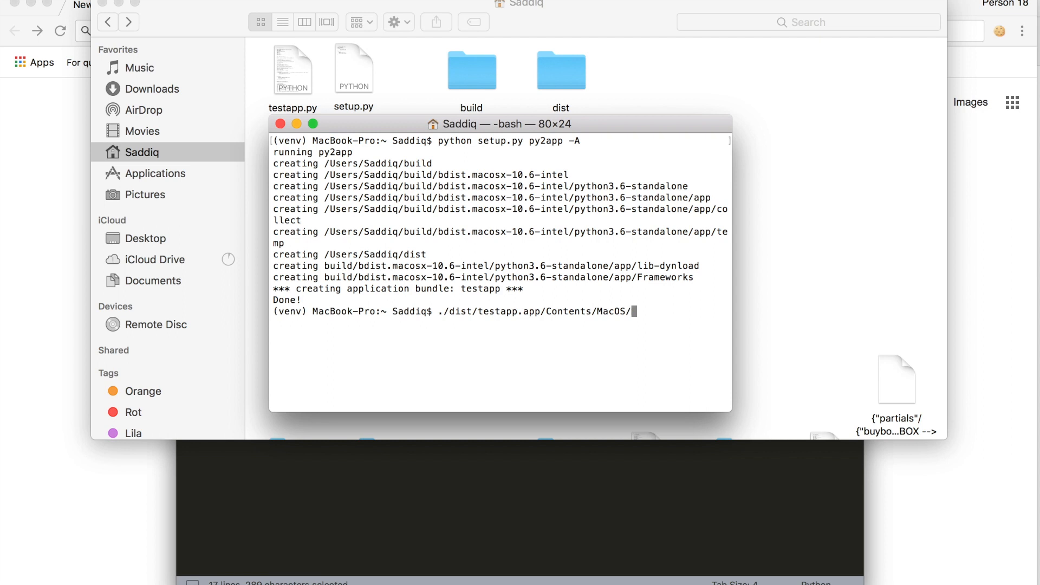
type("test")
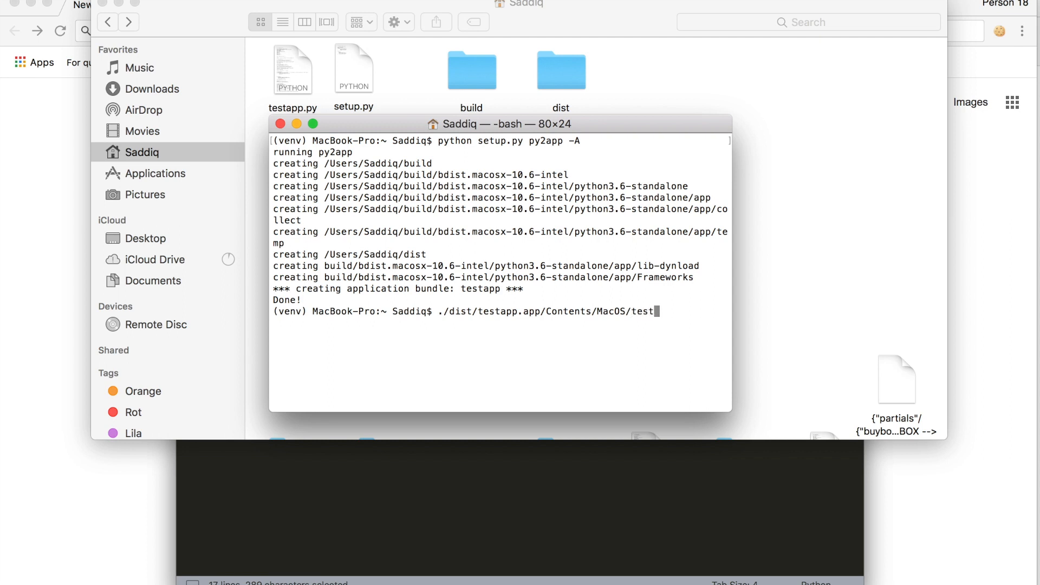
type("app")
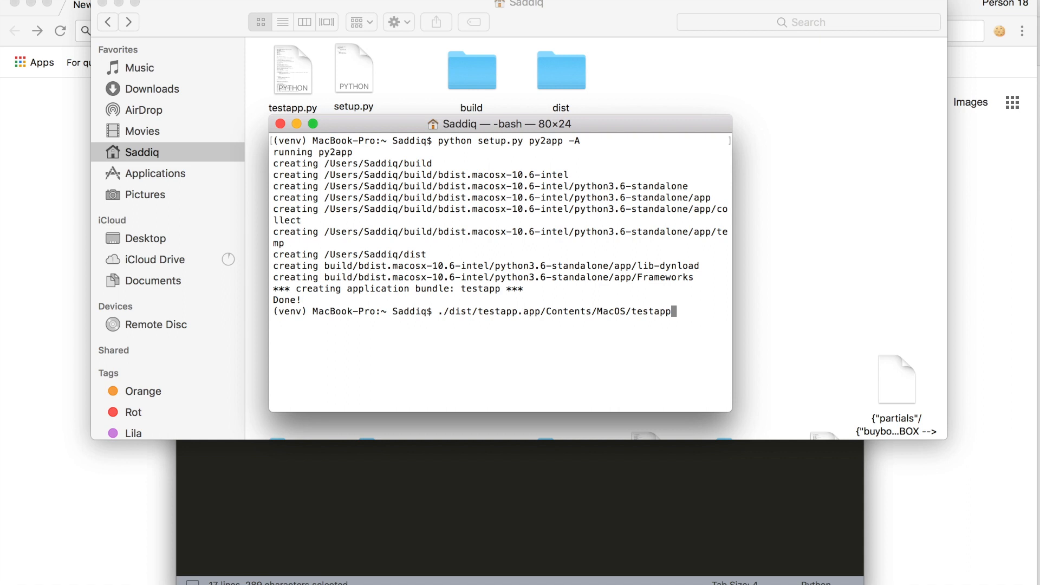
key("Return")
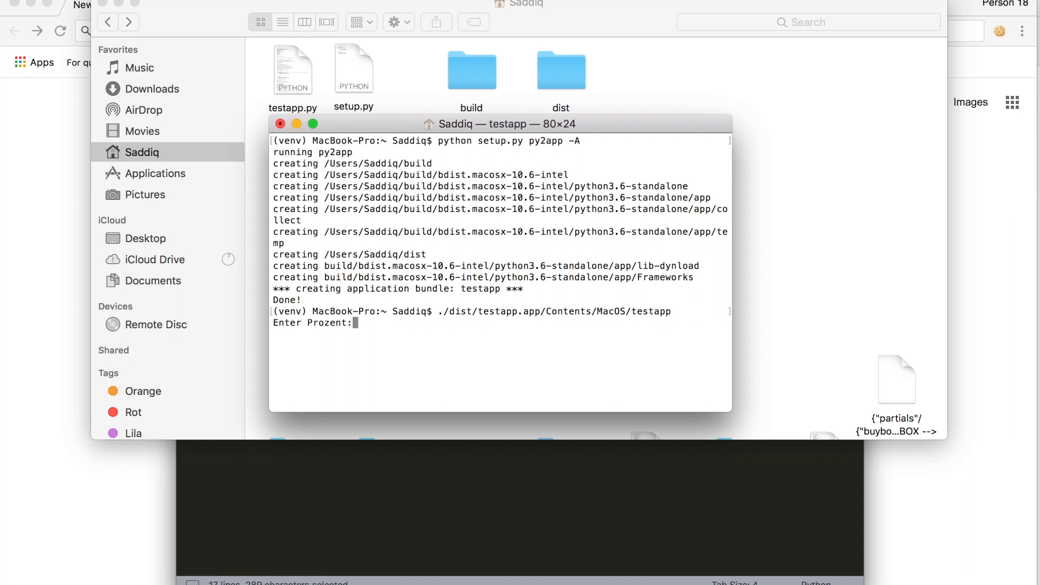
type("0")
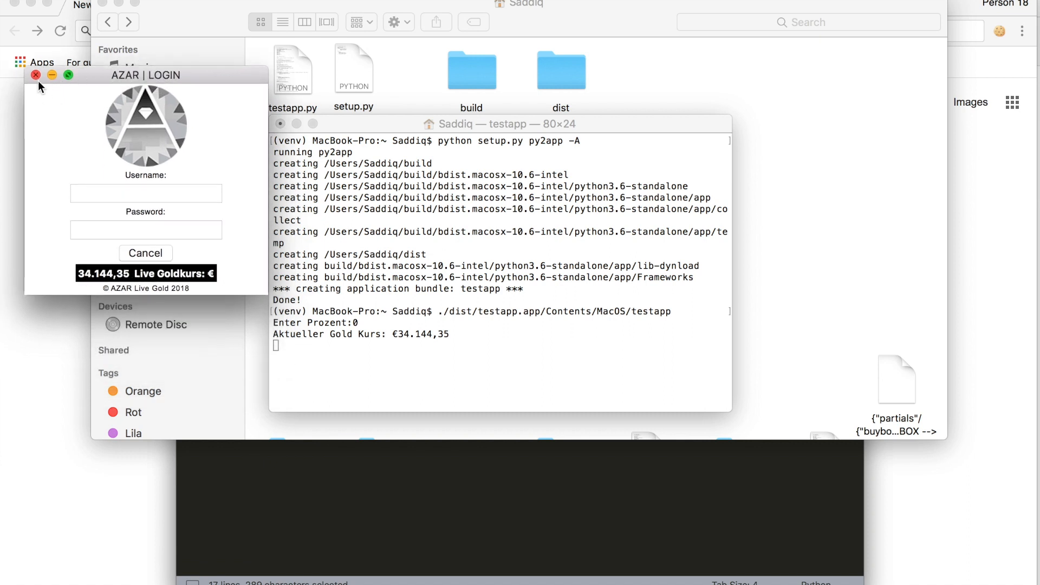
left_click(36, 75)
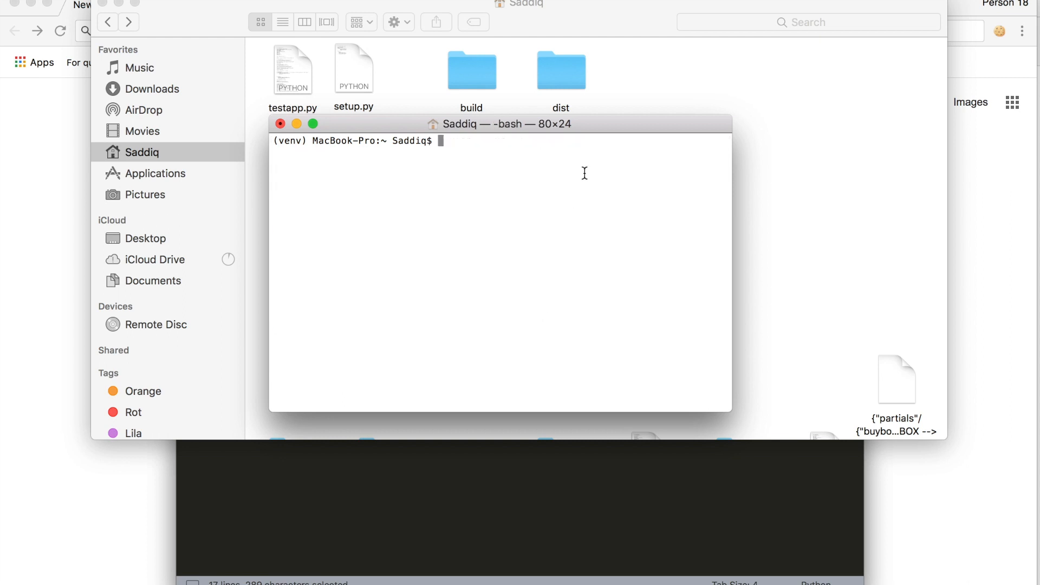
mouse_move(615, 80)
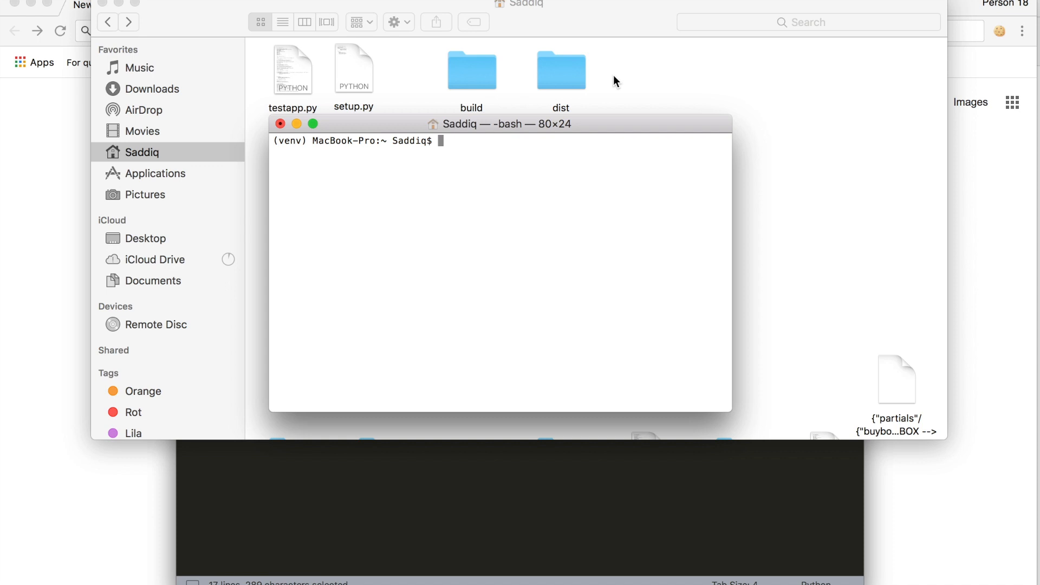
Move the build and dist folders to the Trash, then switch to the browser.
right_click(561, 70)
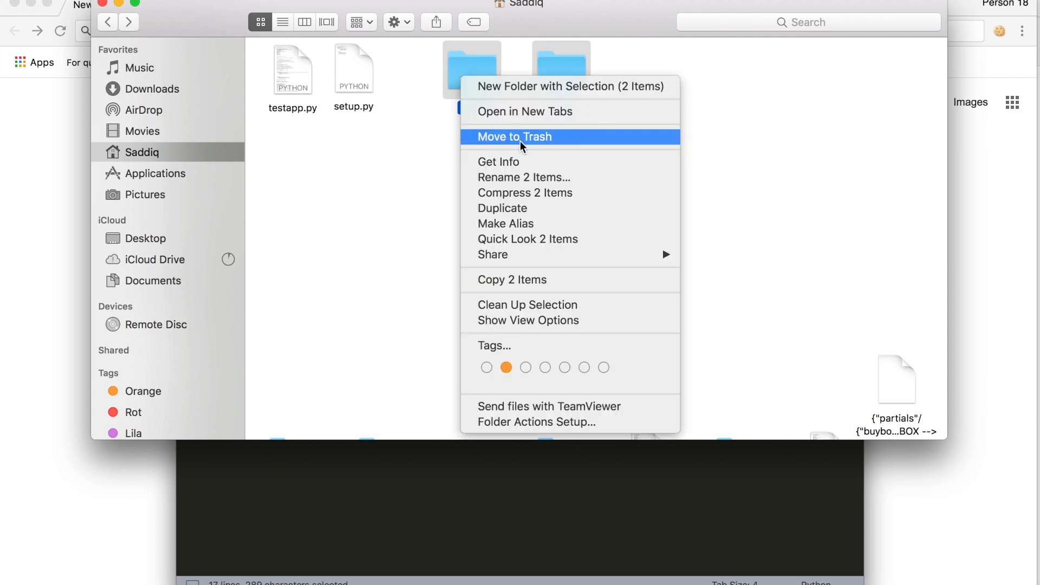
left_click(515, 136)
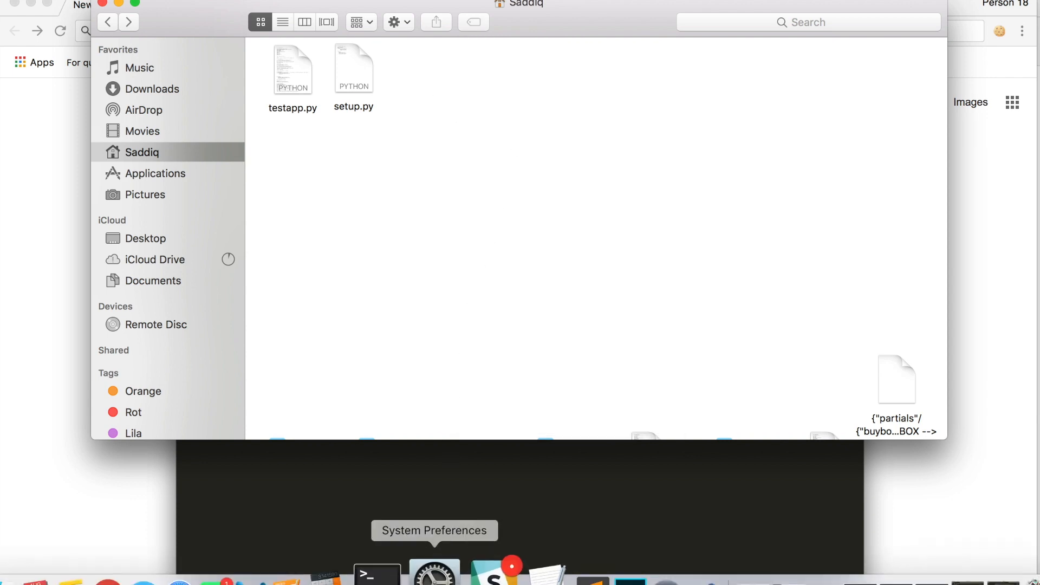
left_click(377, 572)
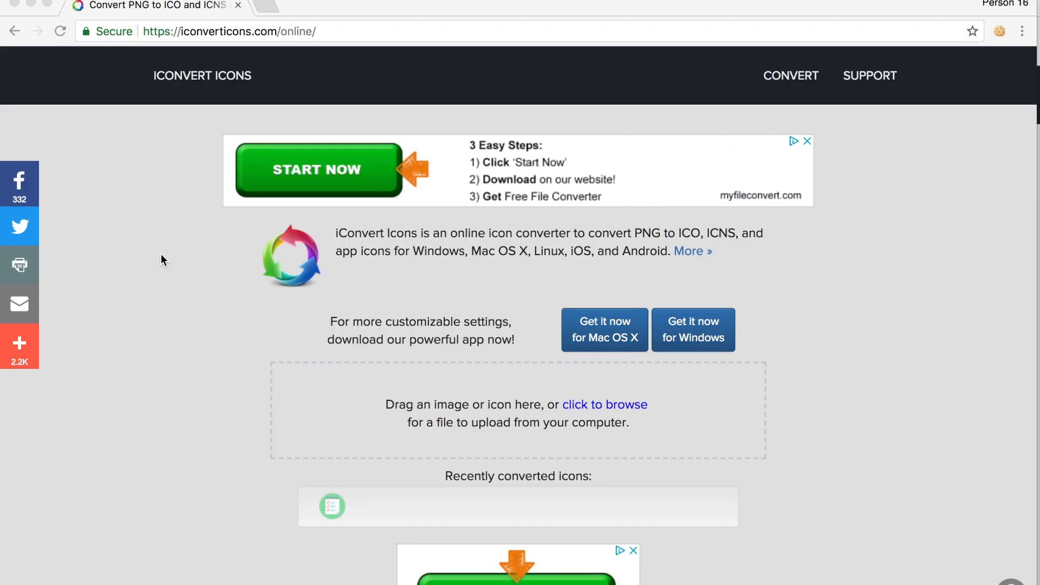
mouse_move(209, 166)
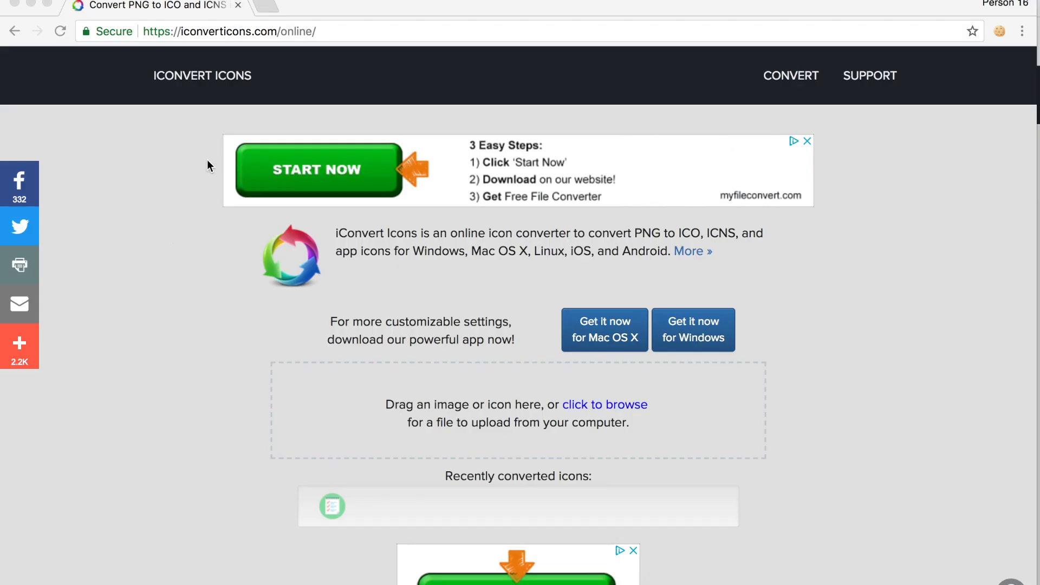
mouse_move(210, 35)
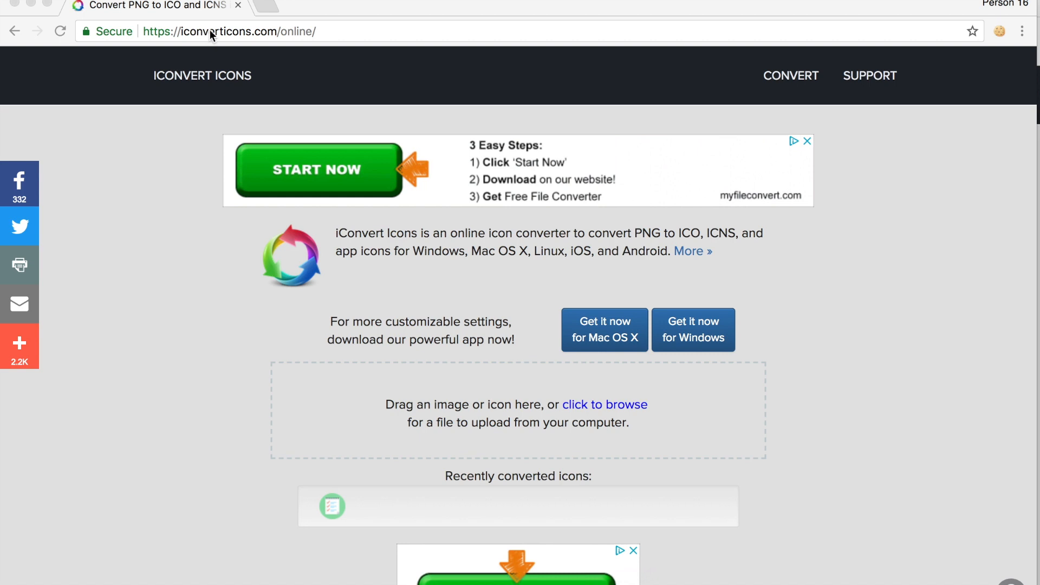
mouse_move(228, 49)
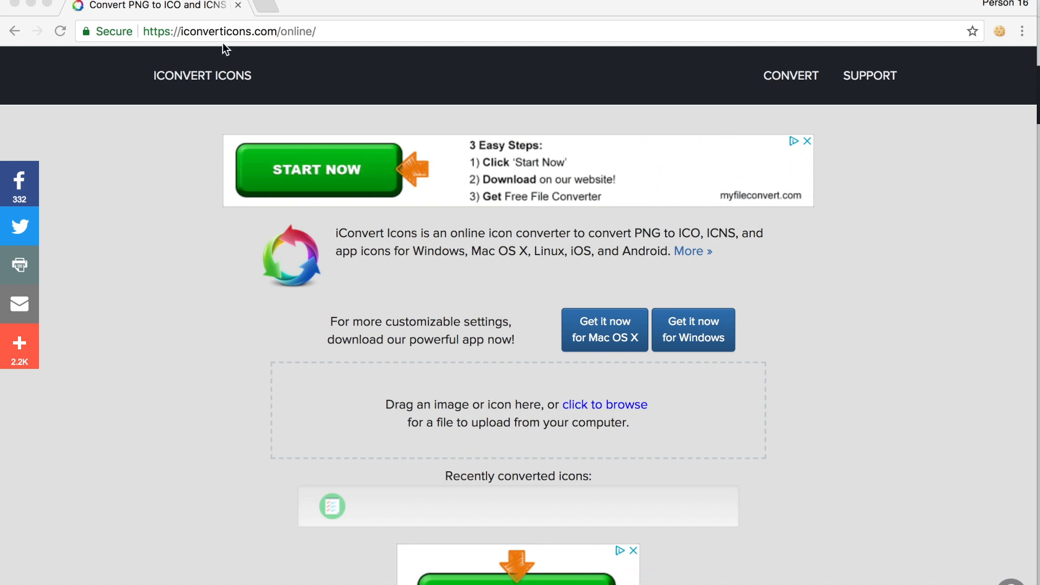
mouse_move(257, 39)
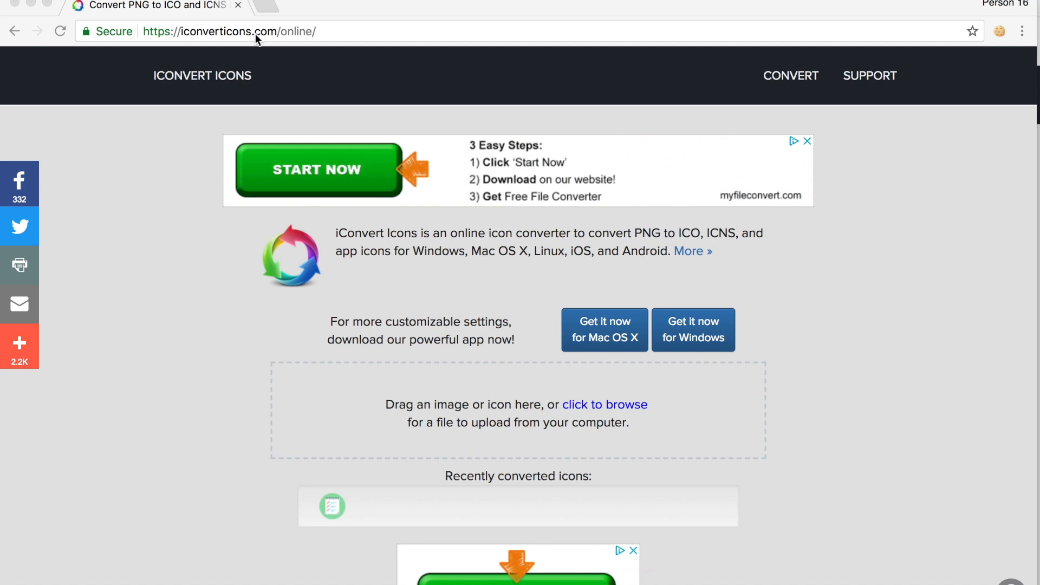
mouse_move(722, 239)
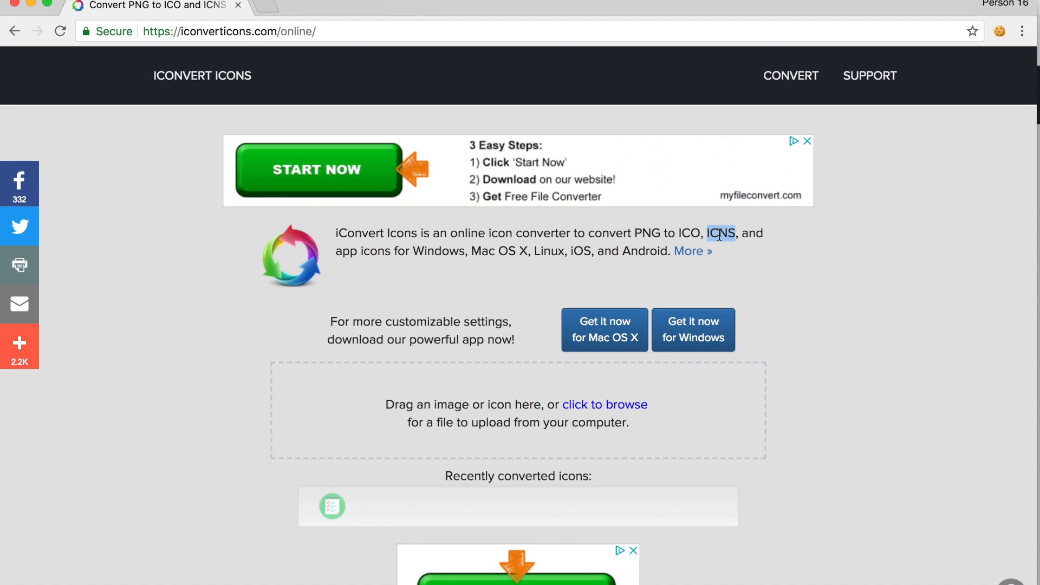
mouse_move(394, 571)
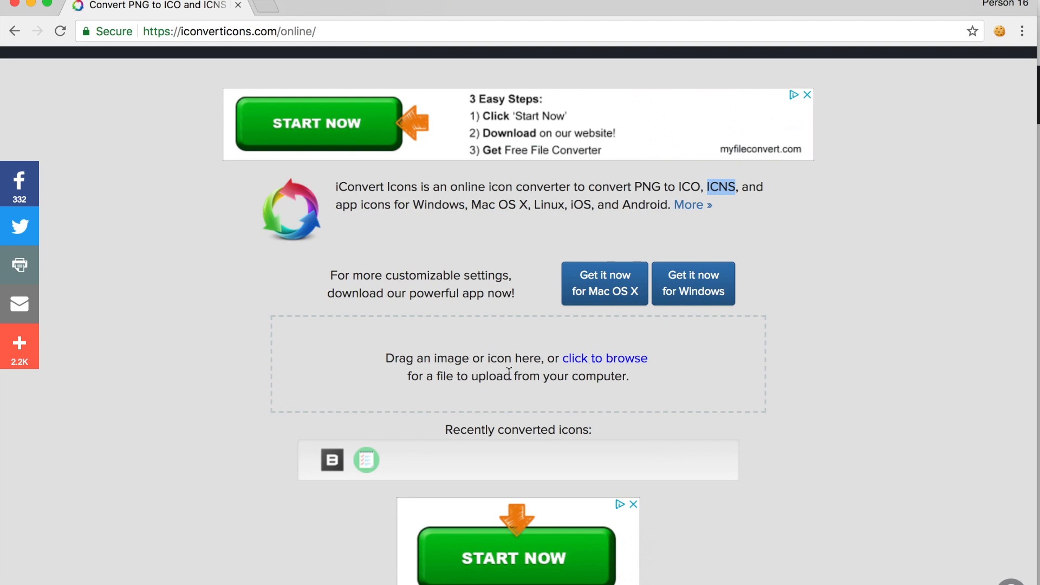
scroll("down", 3)
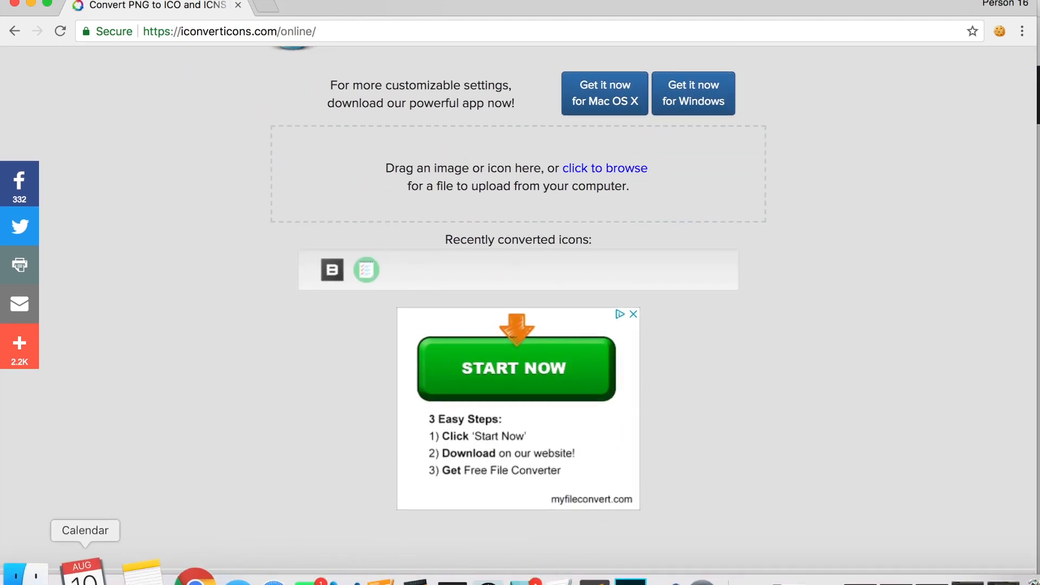
Show the home folder, select the logoapp icon, and bring up setup.py's actions.
left_click(604, 168)
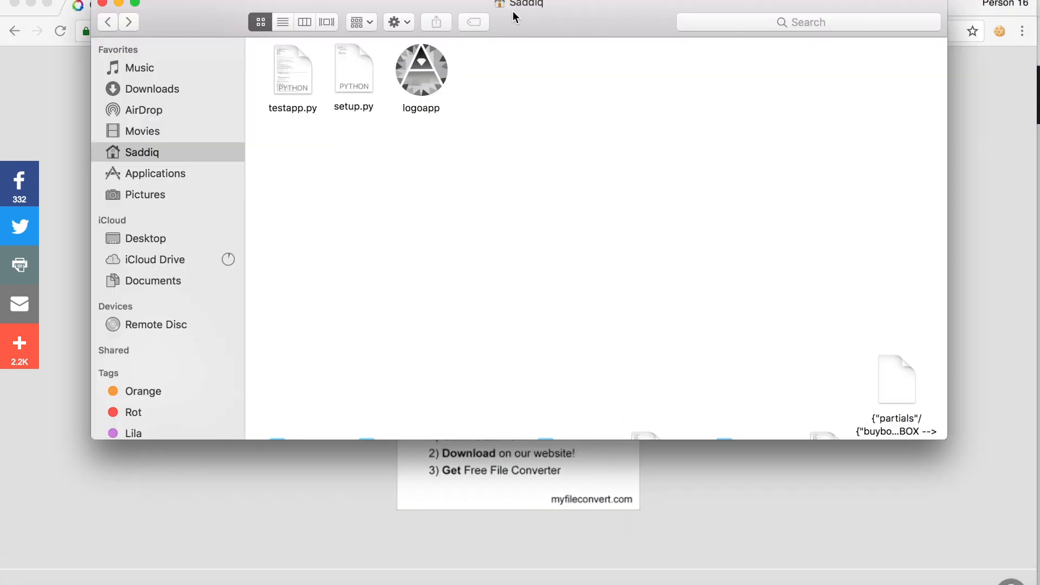
mouse_move(447, 132)
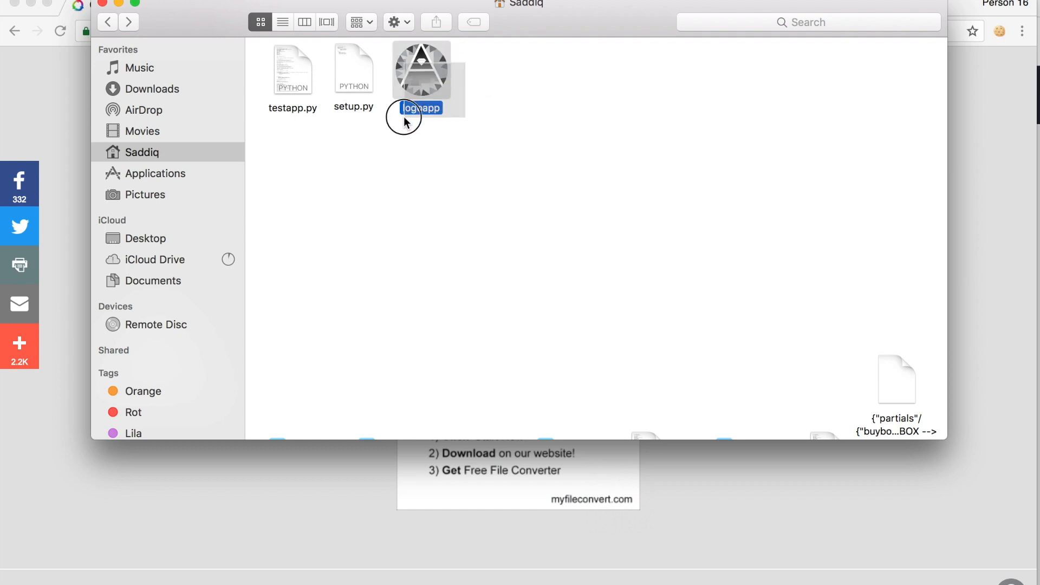
left_click(420, 107)
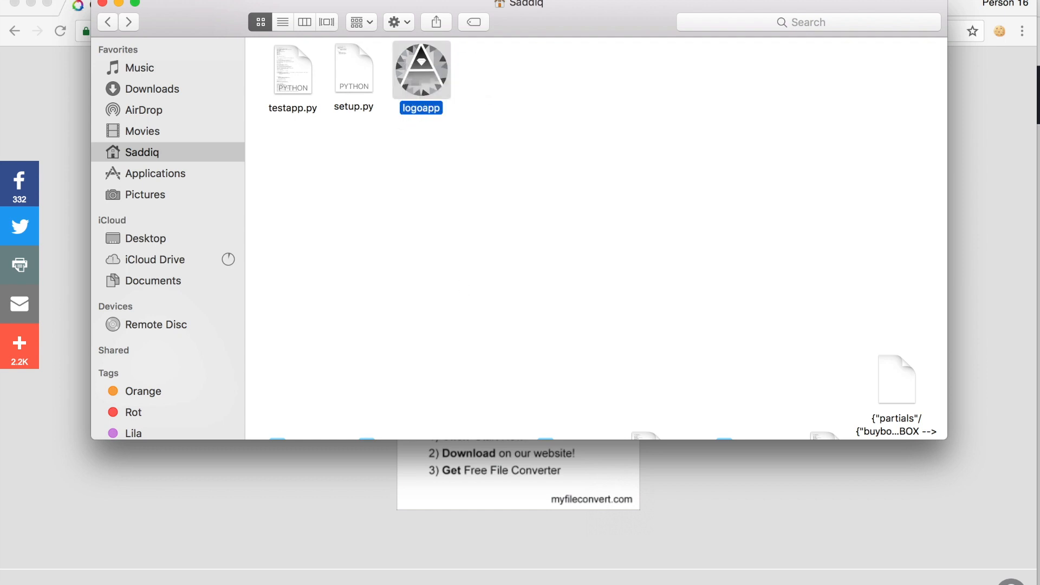
right_click(353, 68)
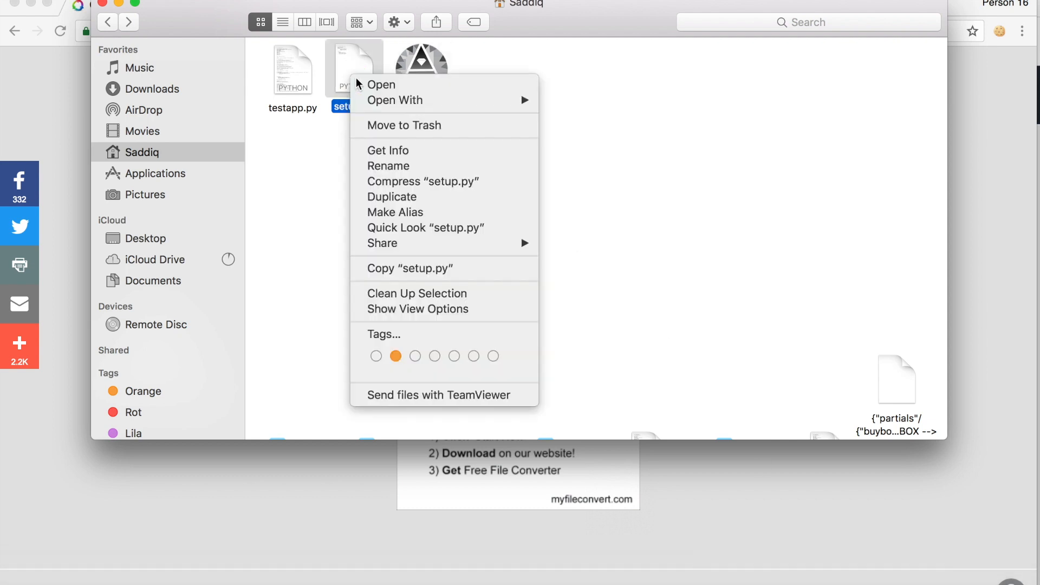
left_click(633, 320)
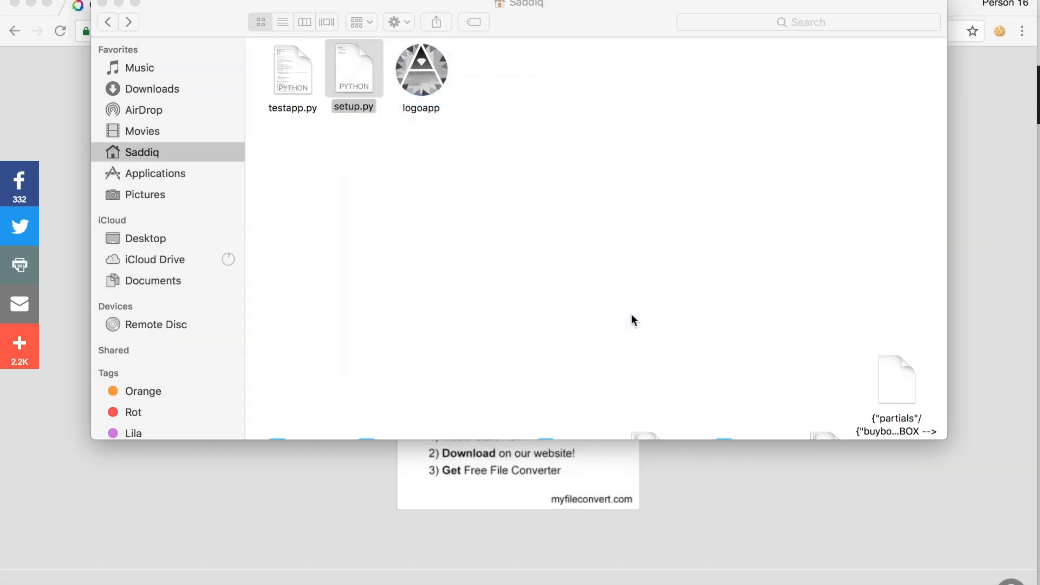
double_click(354, 70)
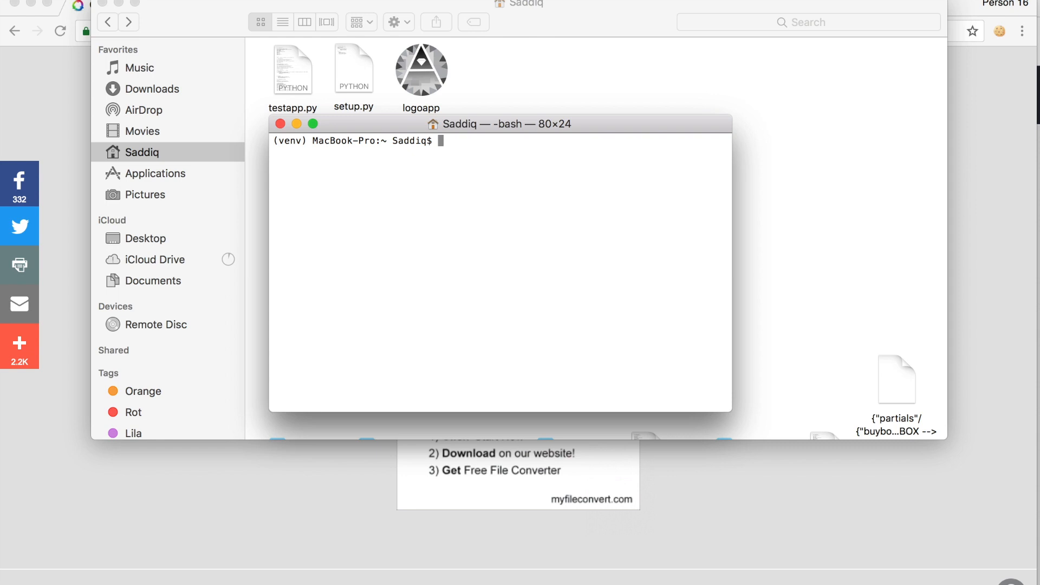
Run the full 'python setup.py py2app' build from the home folder.
type("python s")
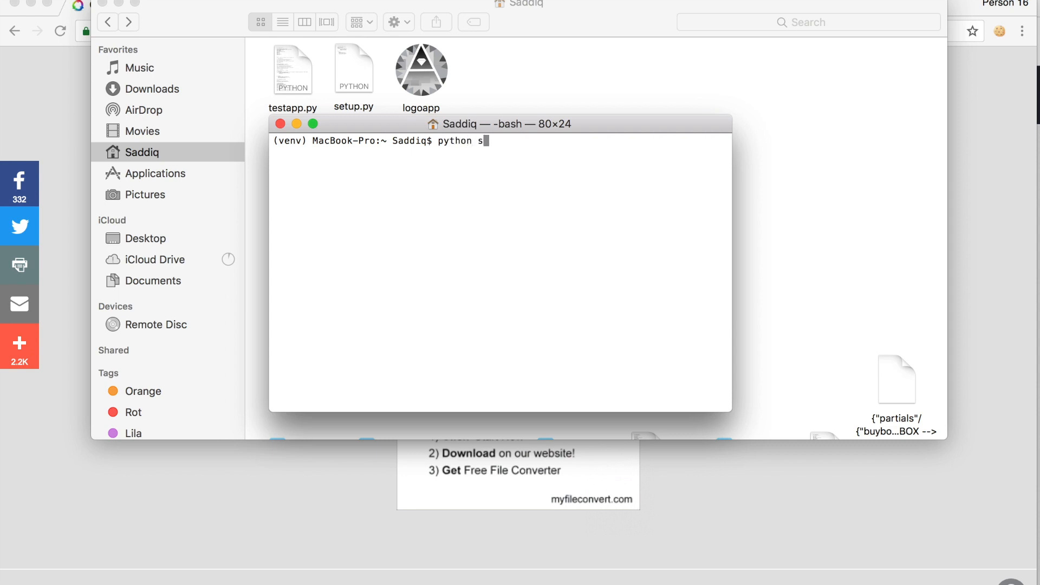
type("etup.py")
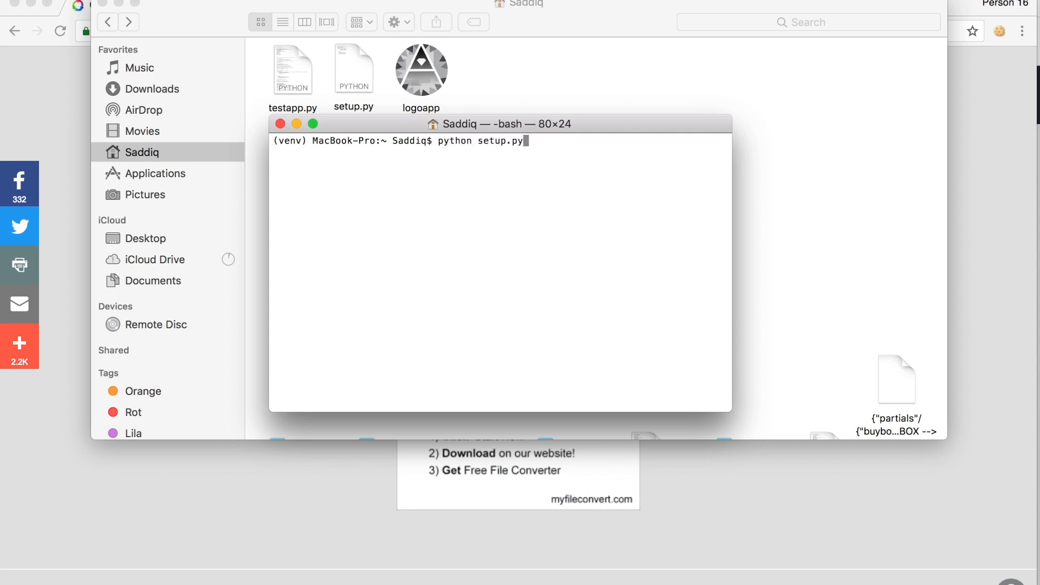
type("py2p")
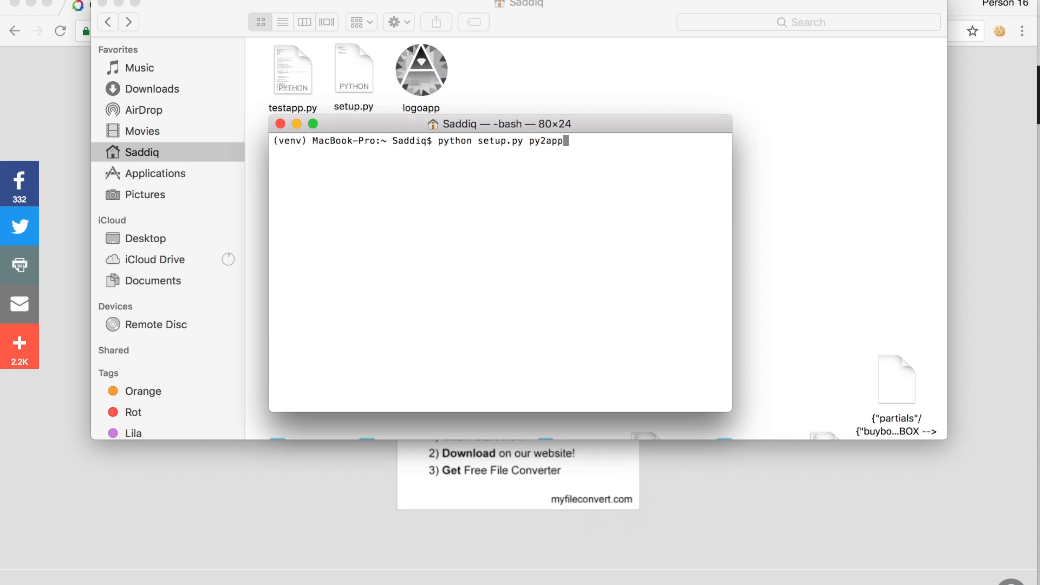
key("Return")
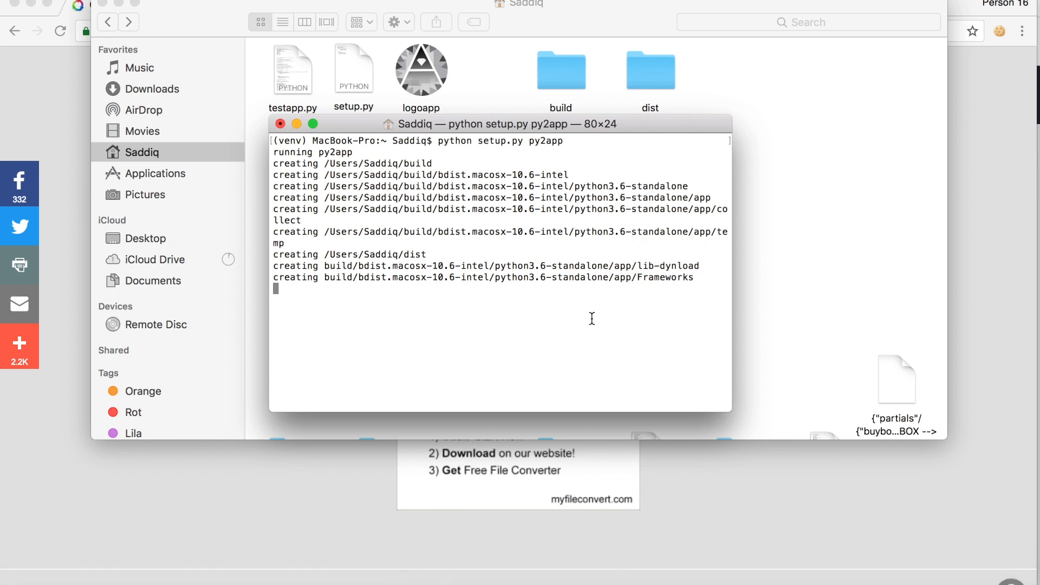
mouse_move(593, 268)
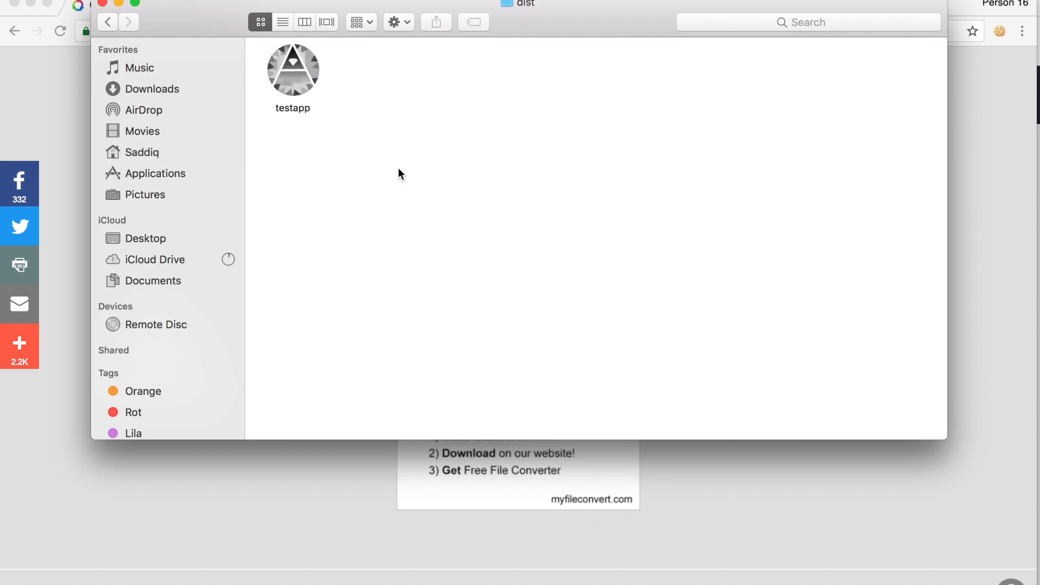
mouse_move(325, 168)
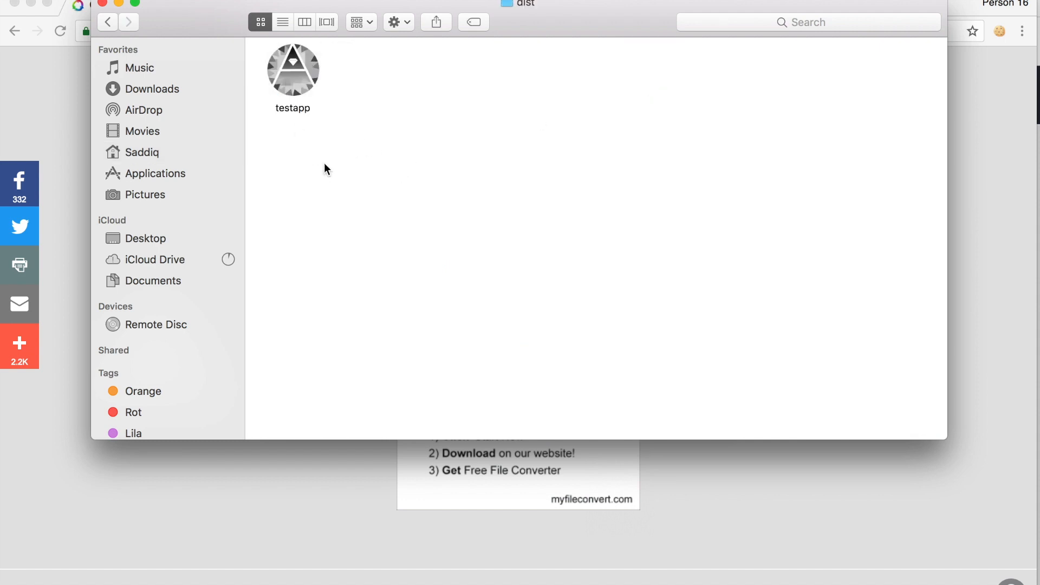
mouse_move(294, 82)
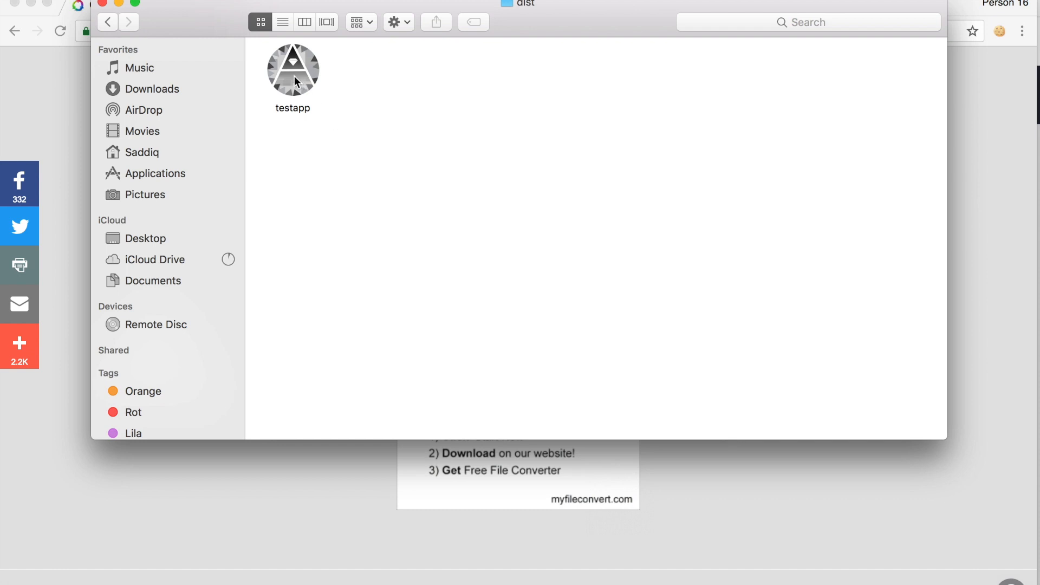
Launch testapp from dist and focus the AZAR login window's Username field.
left_click(293, 68)
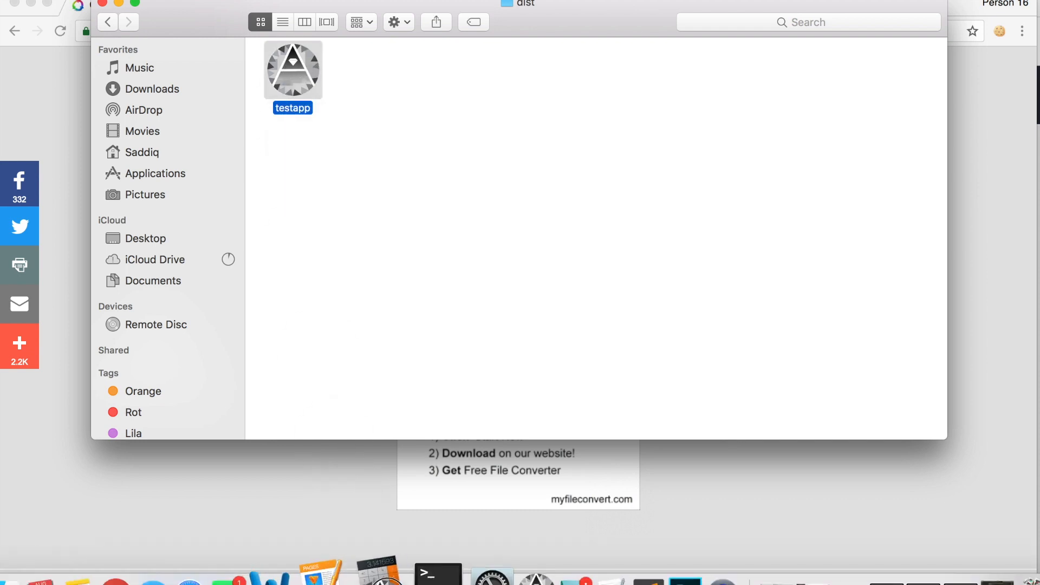
mouse_move(388, 570)
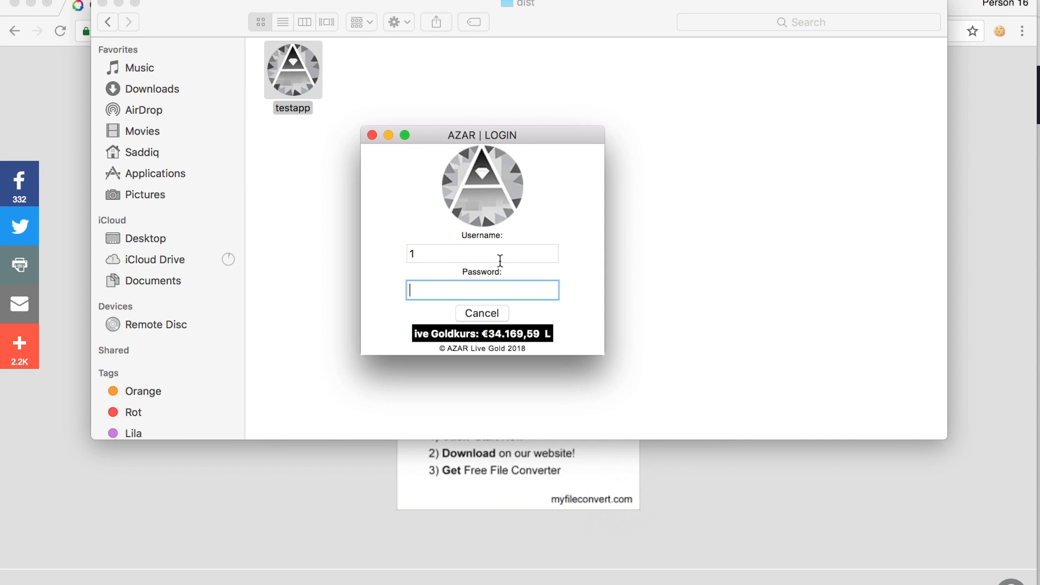
left_click(482, 253)
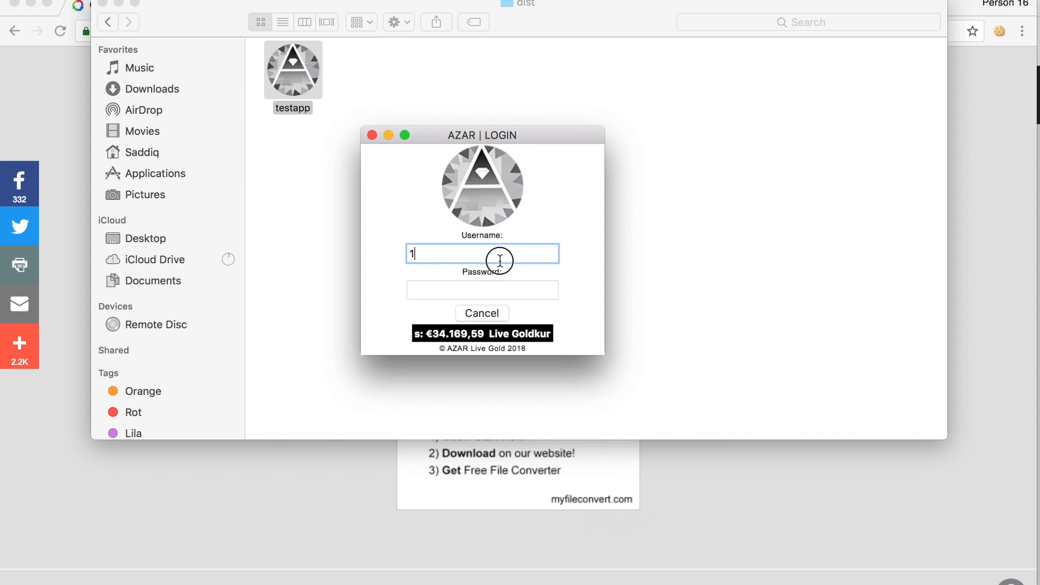
mouse_move(362, 213)
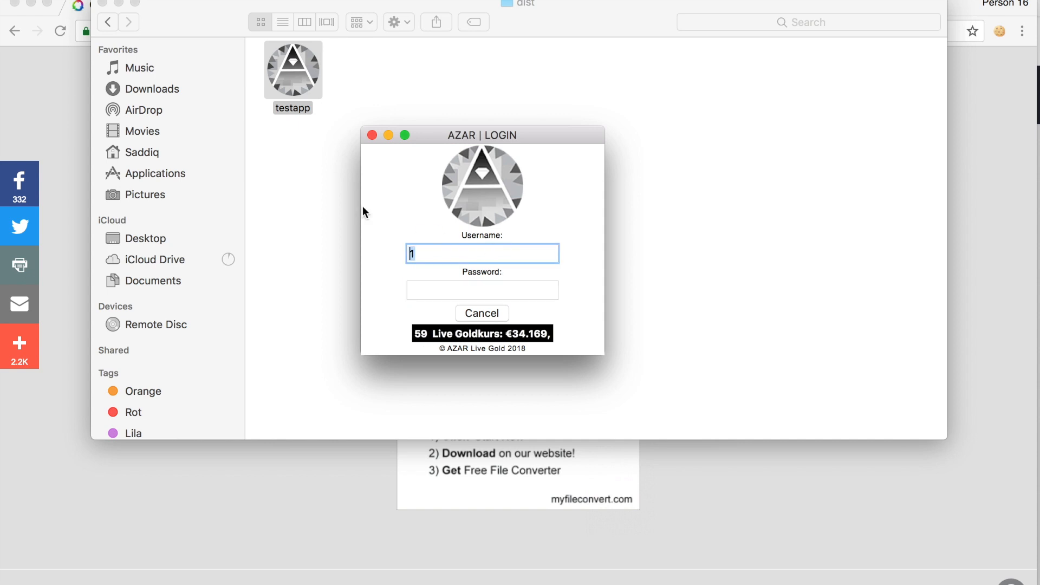